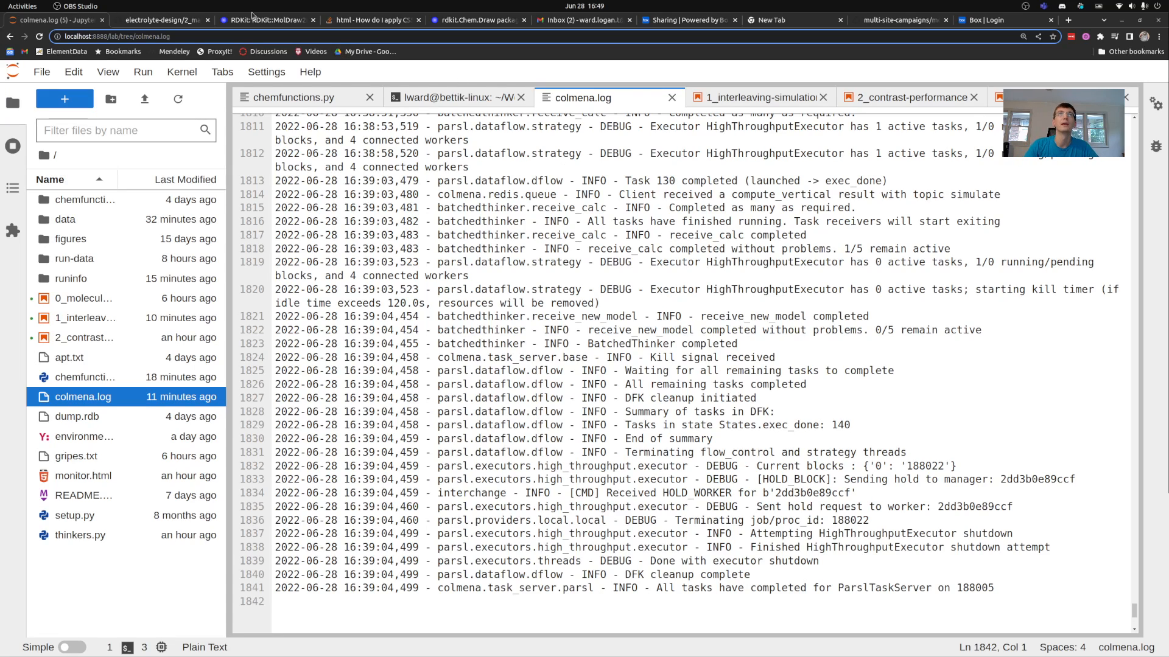
- Open README.md in its own tab, then select the Tasks 137–139 lines in colmena.log
left_click(83, 495)
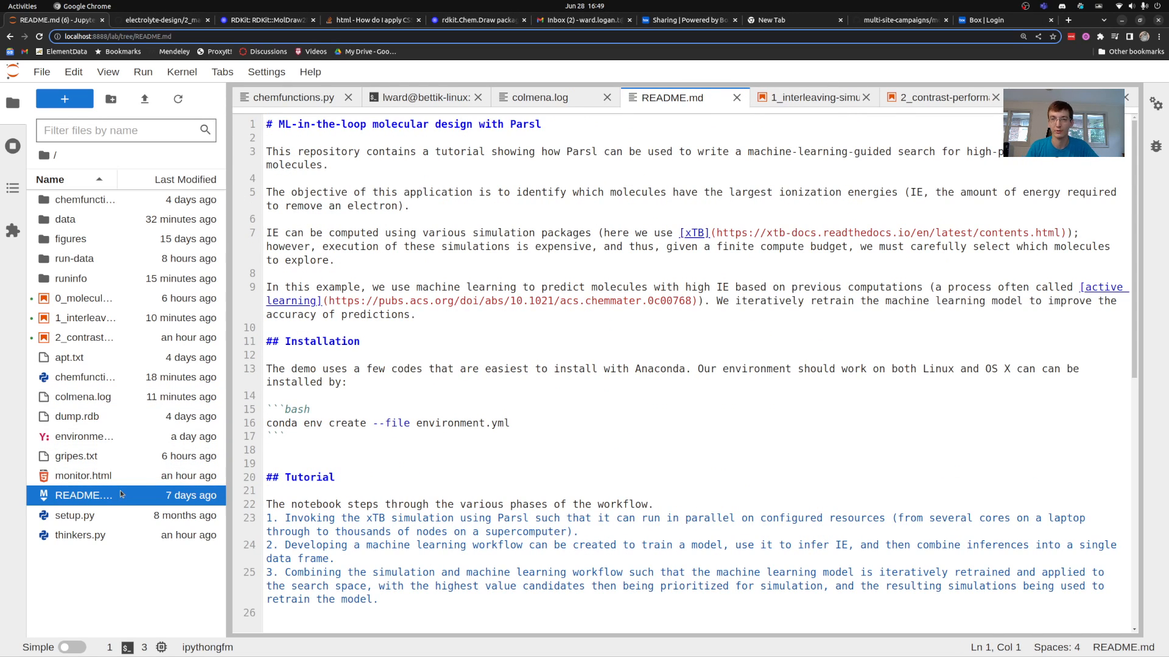
right_click(83, 495)
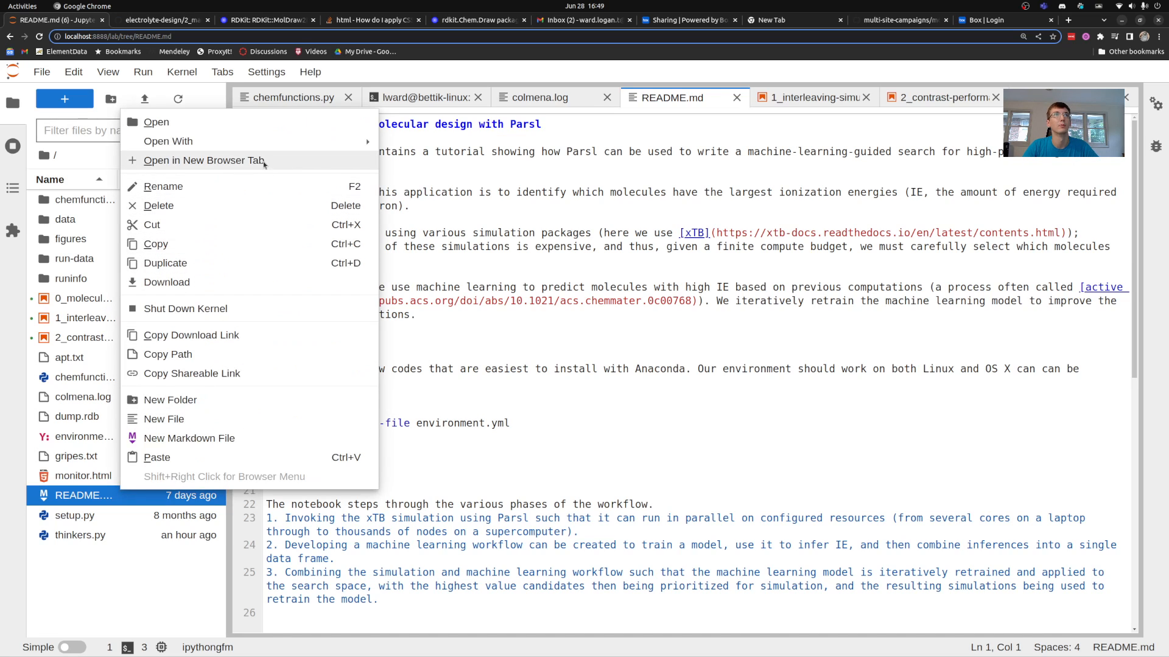
left_click(418, 97)
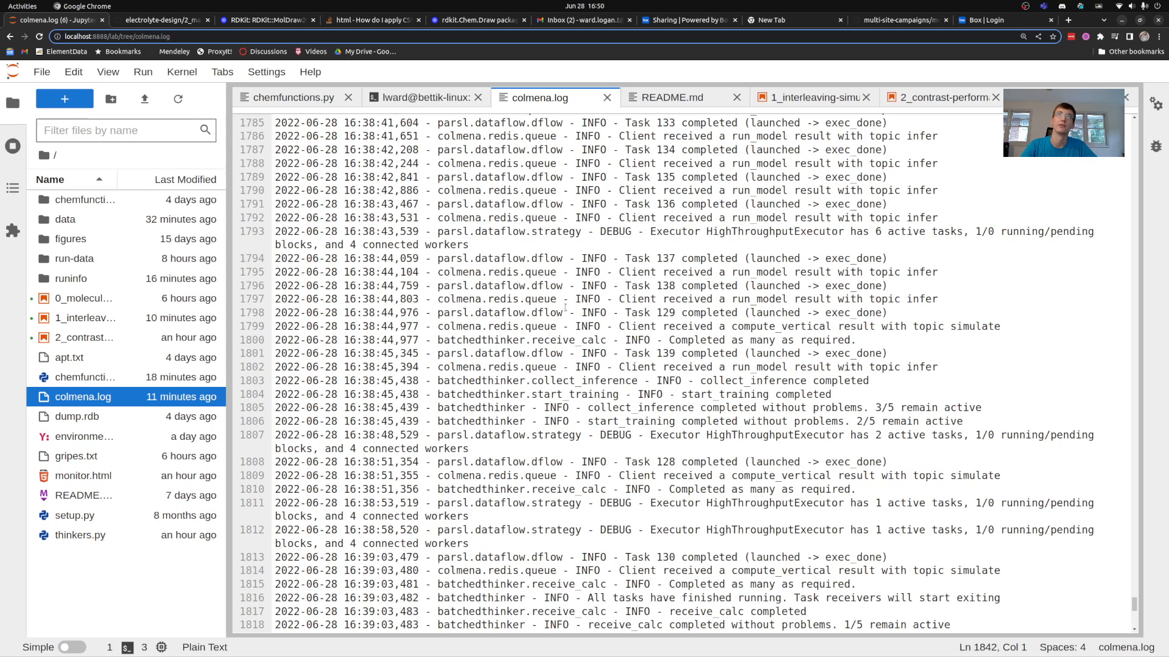
left_click_drag(275, 258, 887, 353)
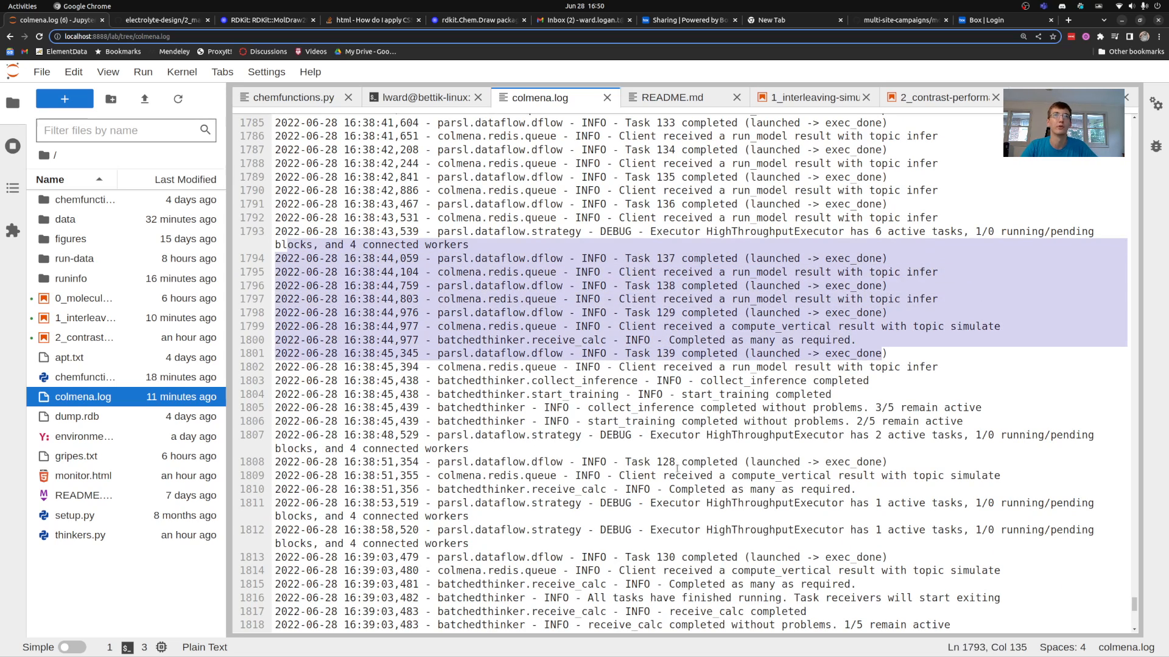
scroll("down", 3)
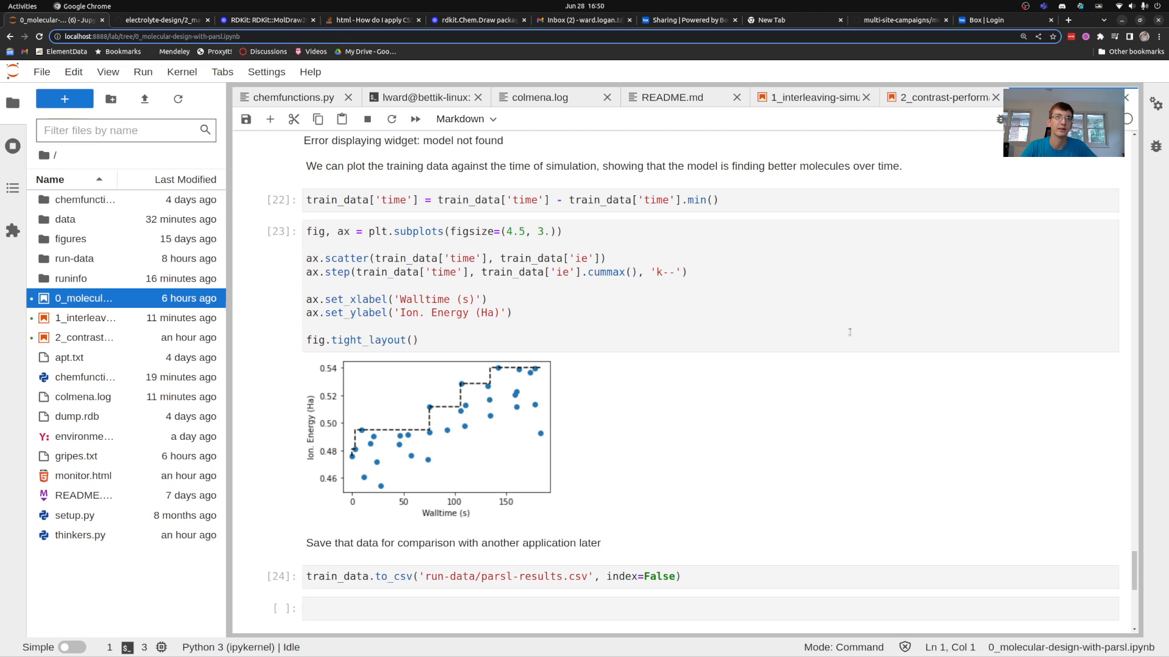
mouse_move(351, 462)
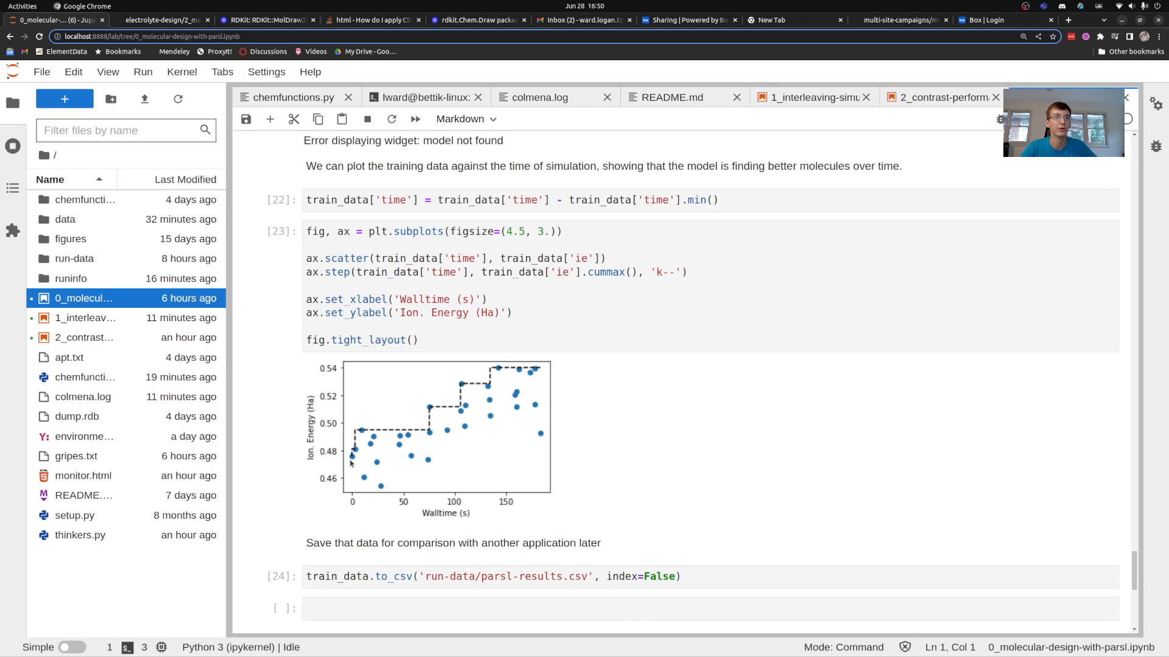
mouse_move(415, 415)
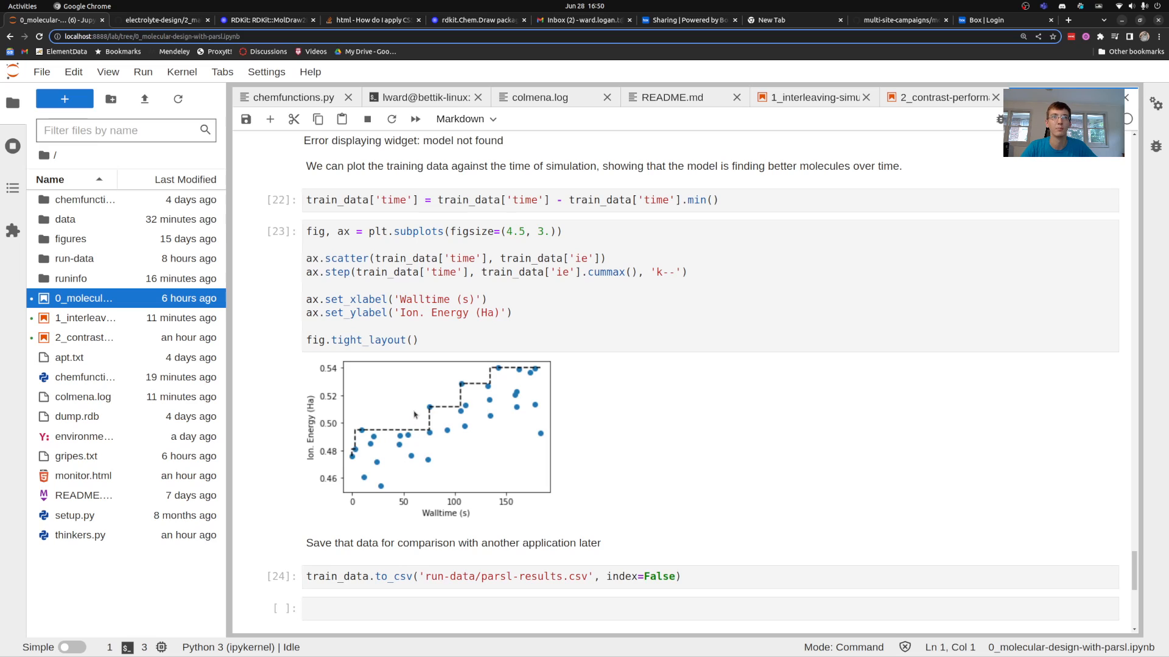
mouse_move(299, 434)
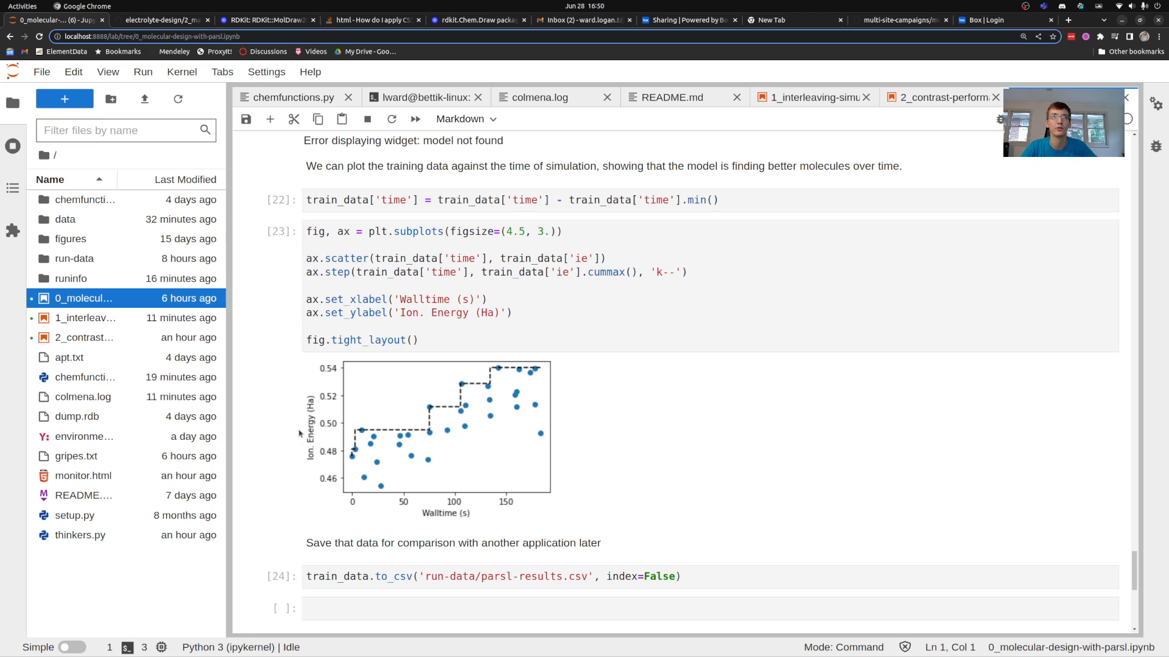
mouse_move(339, 515)
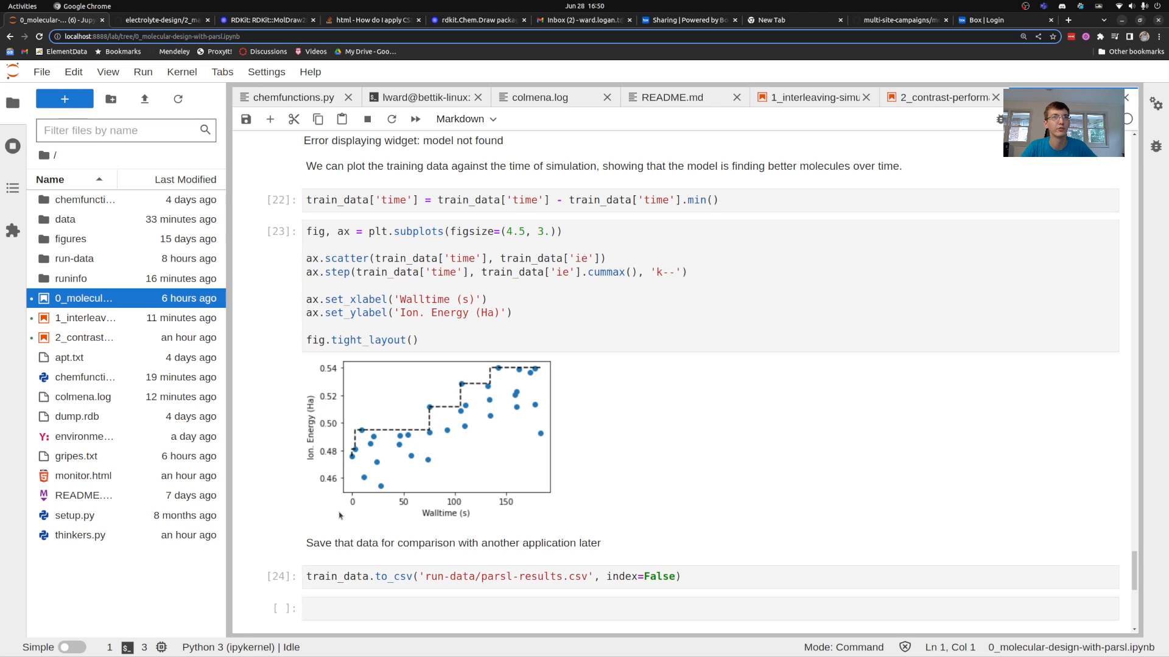
mouse_move(381, 481)
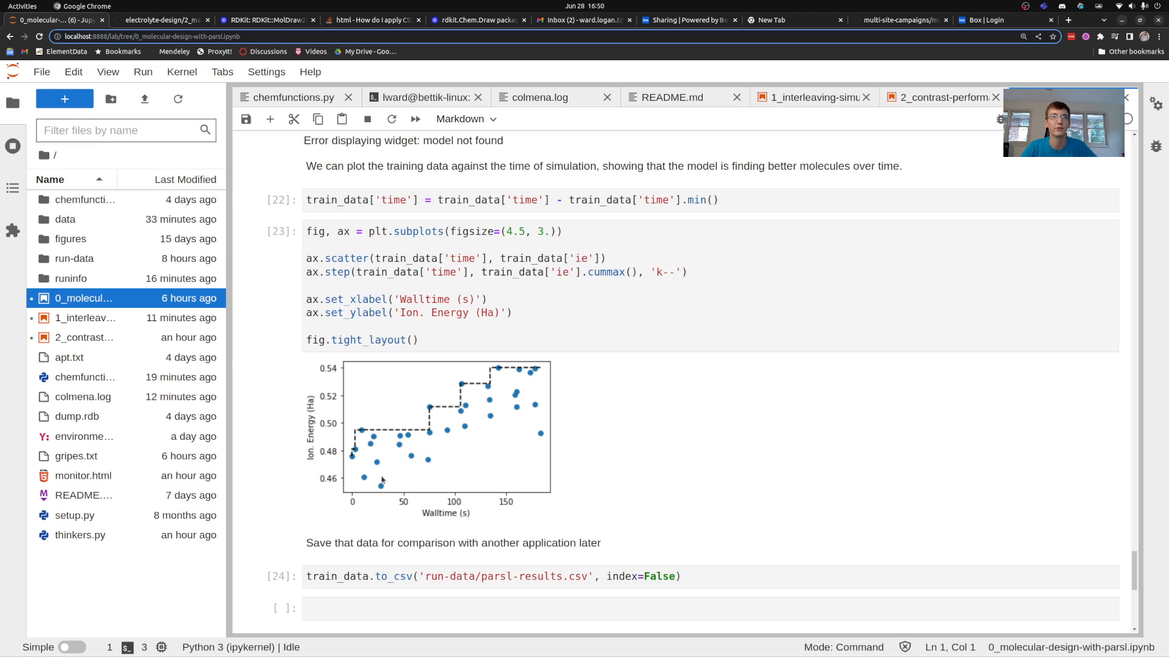
mouse_move(318, 504)
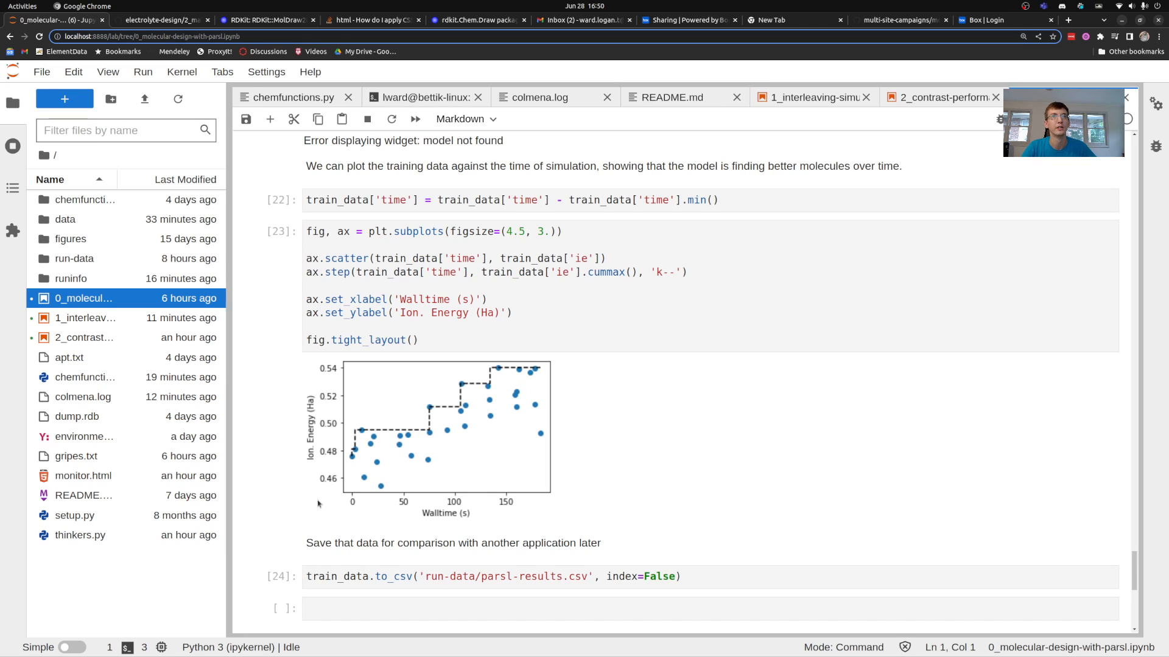
mouse_move(512, 398)
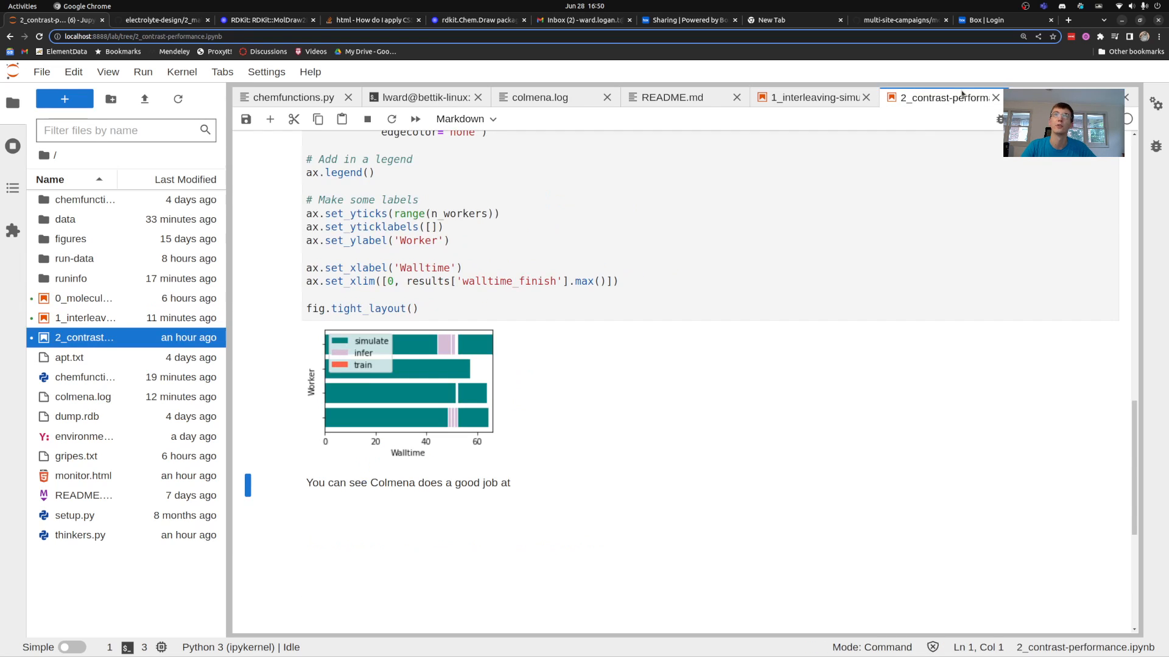
mouse_move(362, 388)
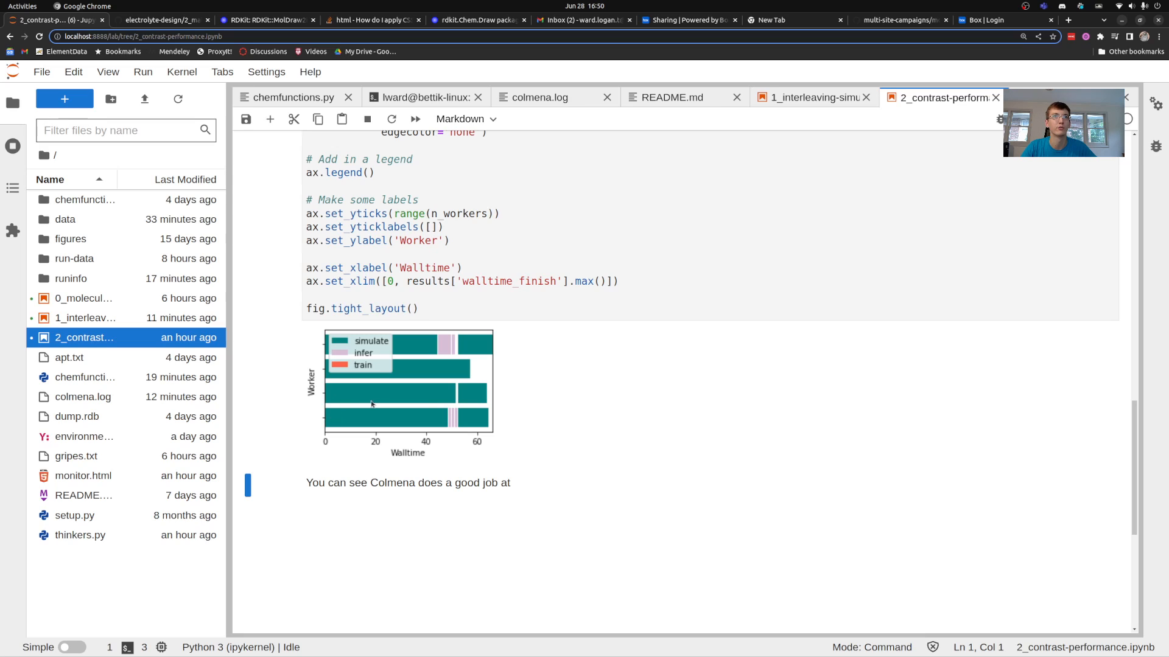
mouse_move(462, 346)
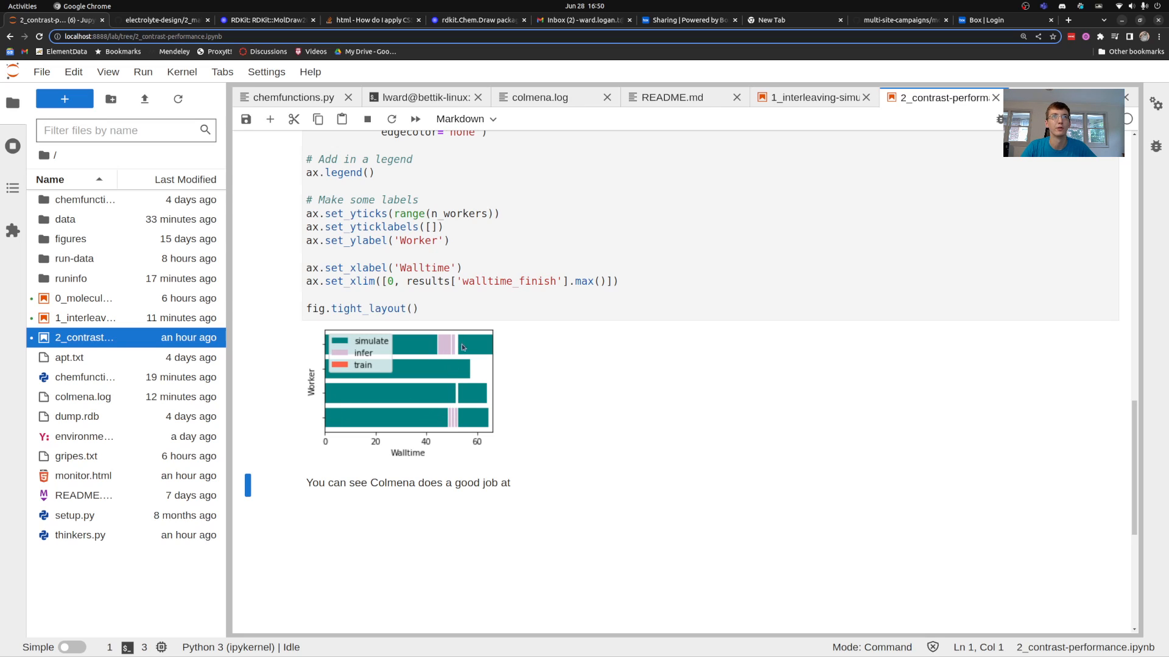
mouse_move(574, 492)
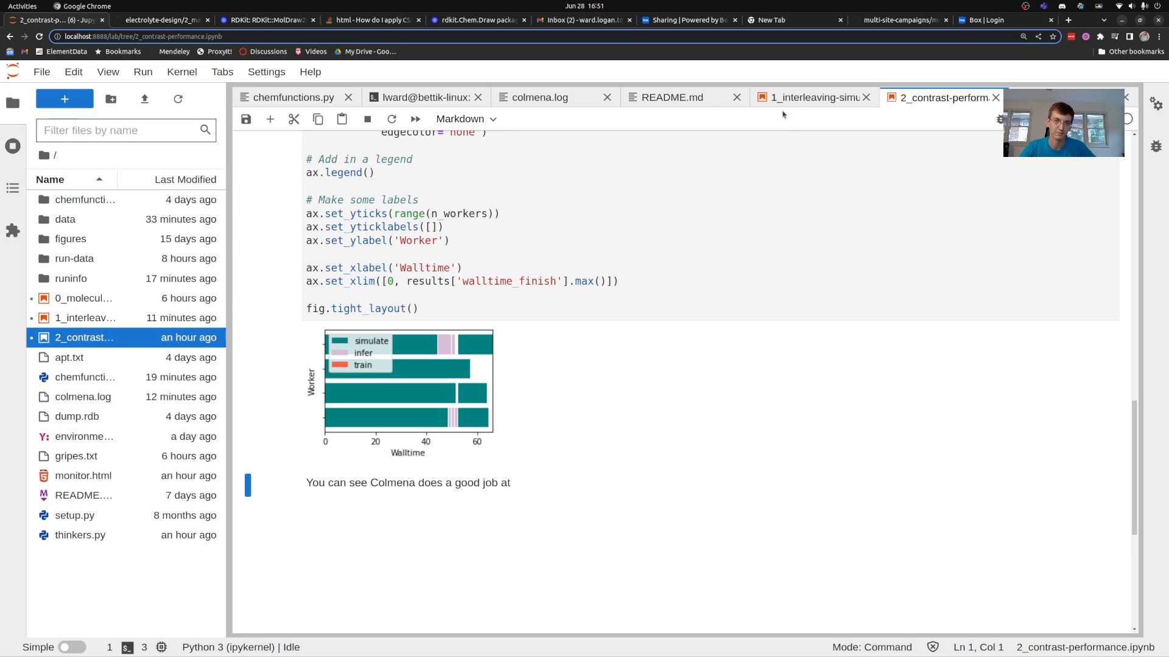
mouse_move(673, 256)
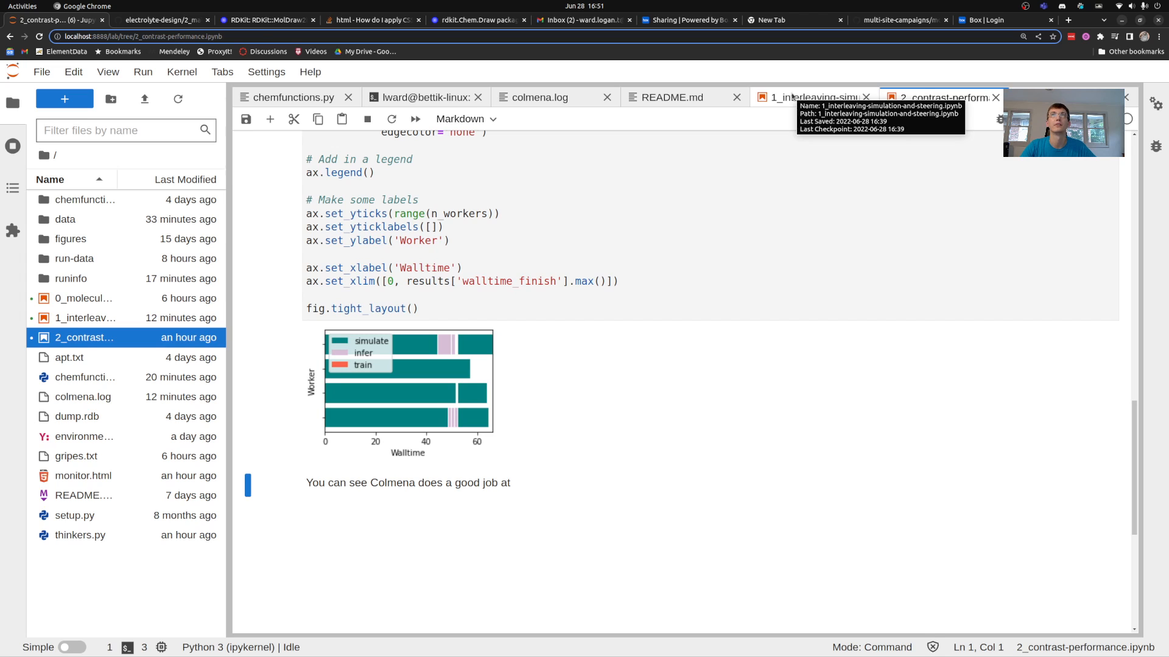
- Restart the interleaving notebook's kernel, rerun all cells, and scroll to the RandomThinker cell
left_click(813, 97)
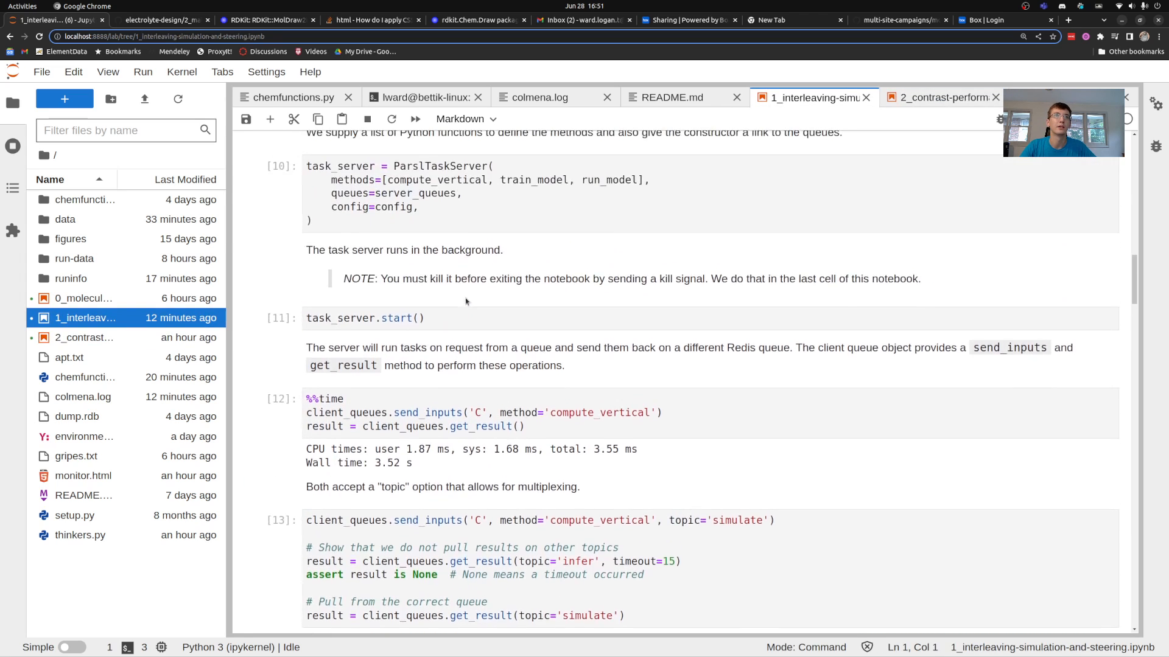
left_click(182, 72)
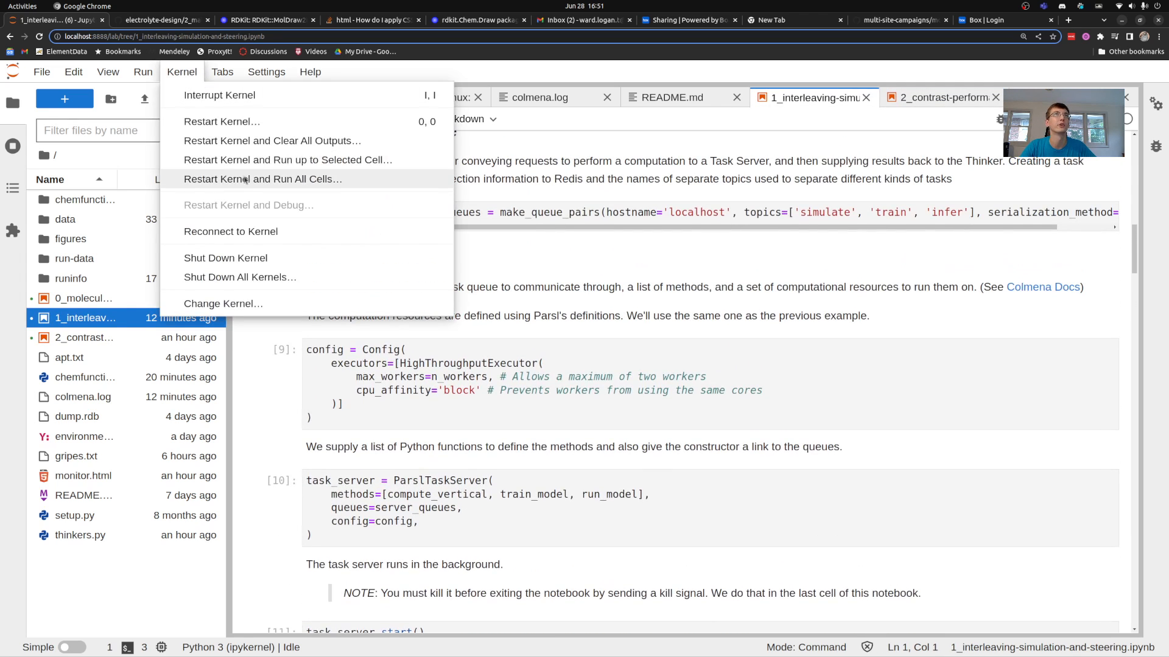
left_click(259, 179)
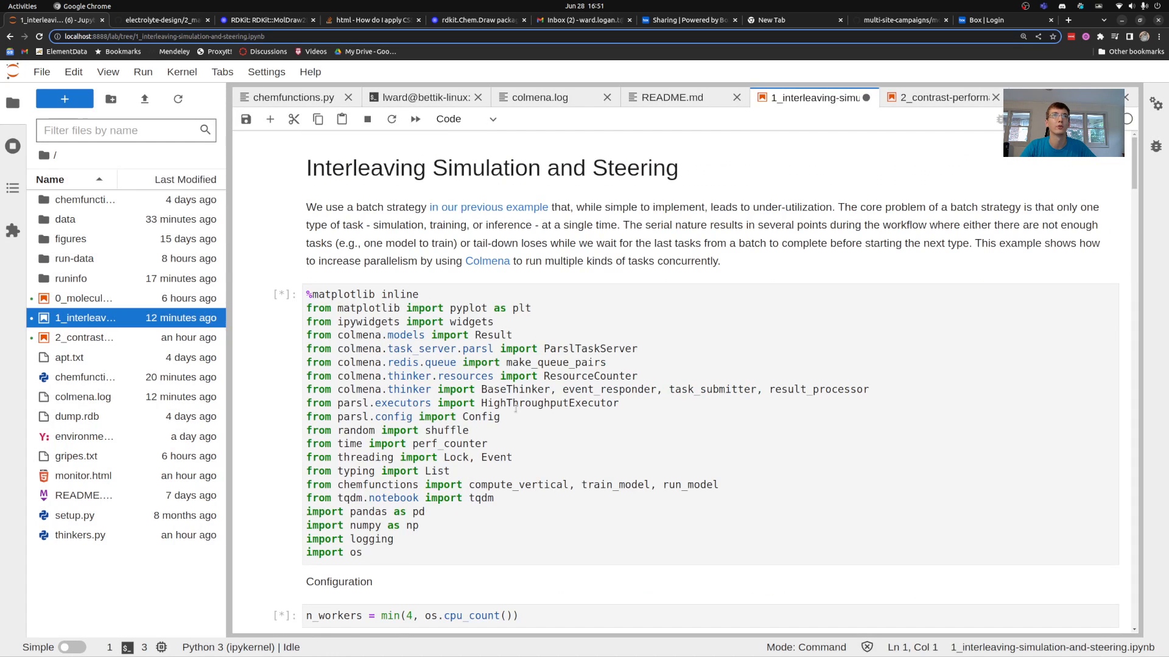
scroll("down", 3)
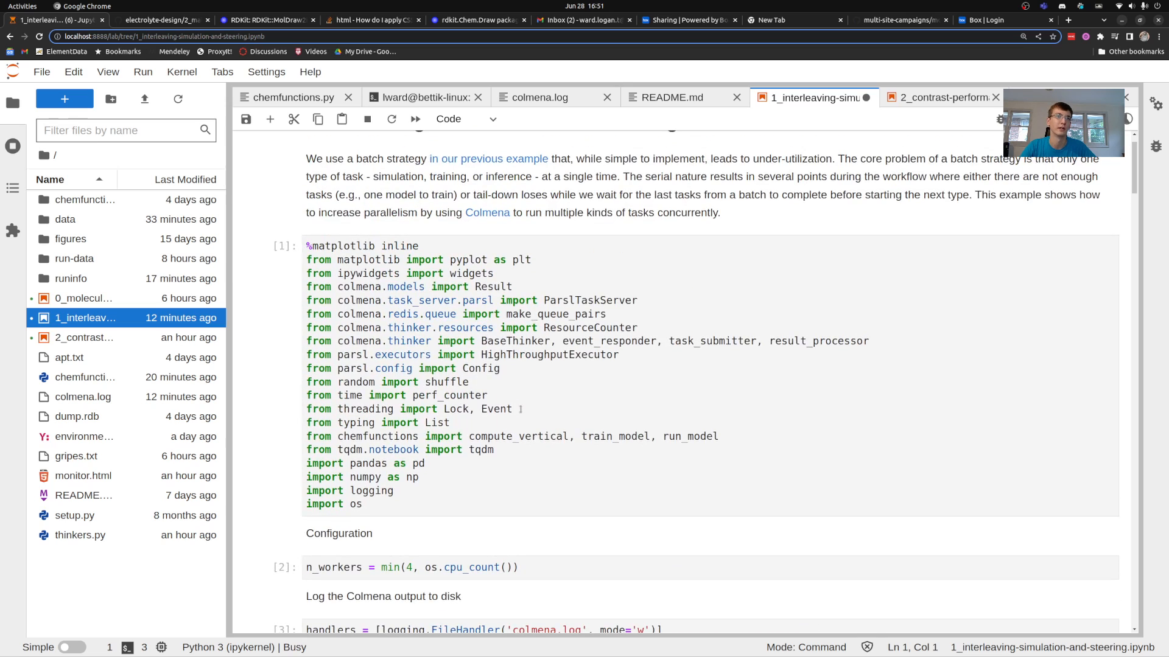
scroll("down", 3)
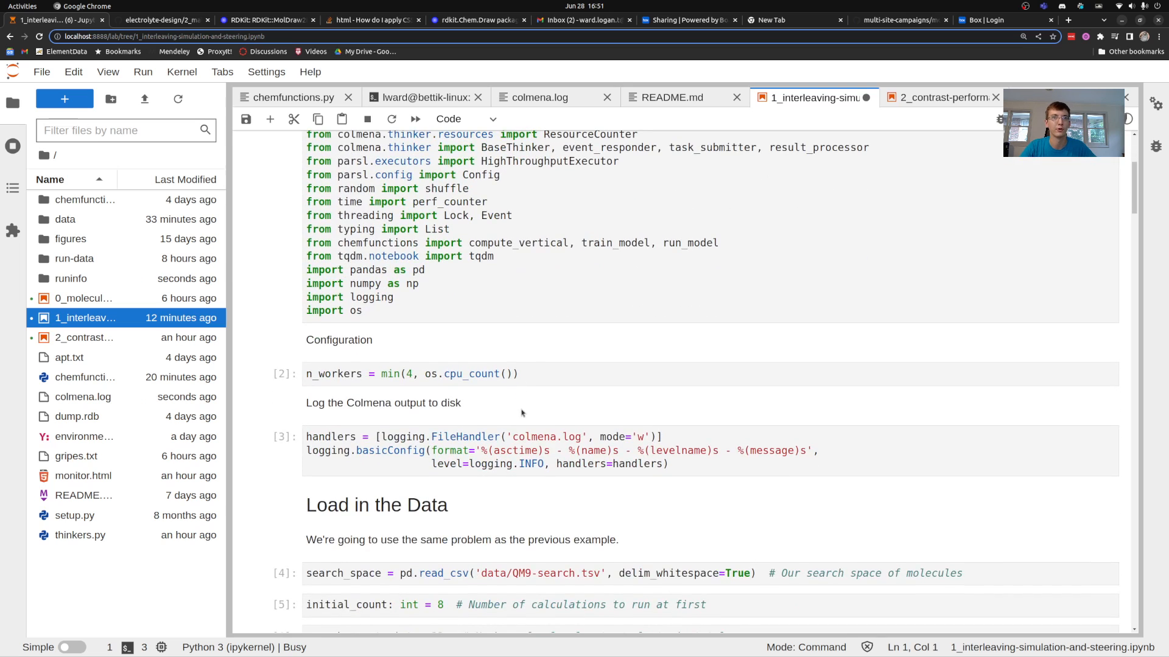
scroll("down", 3)
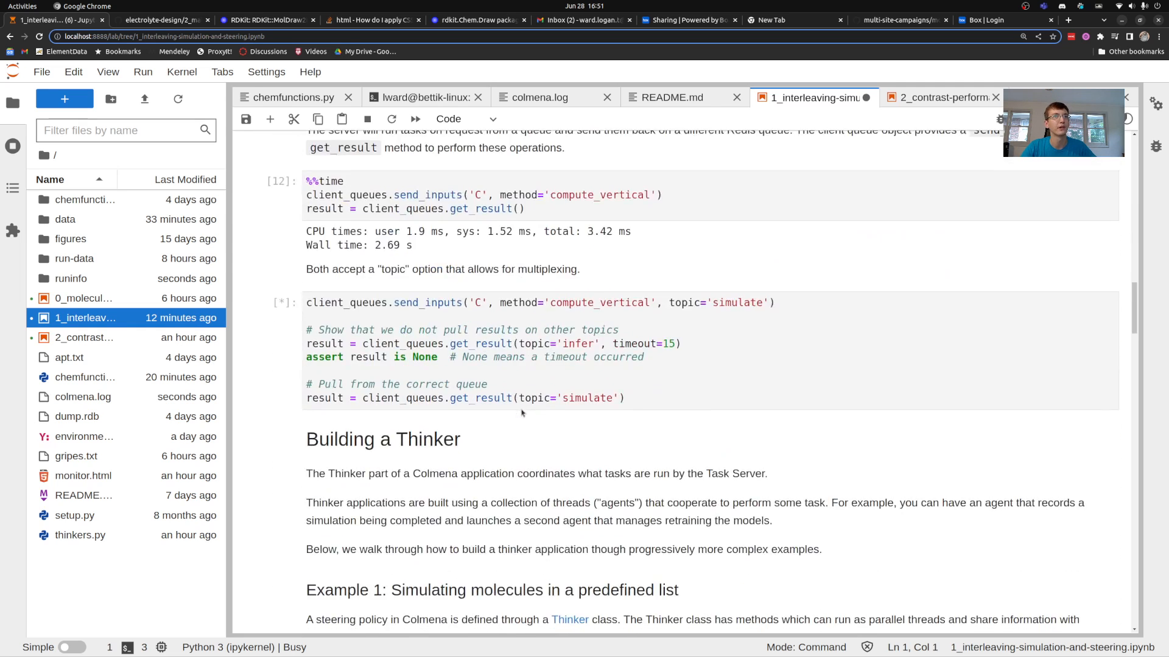
scroll("down", 3)
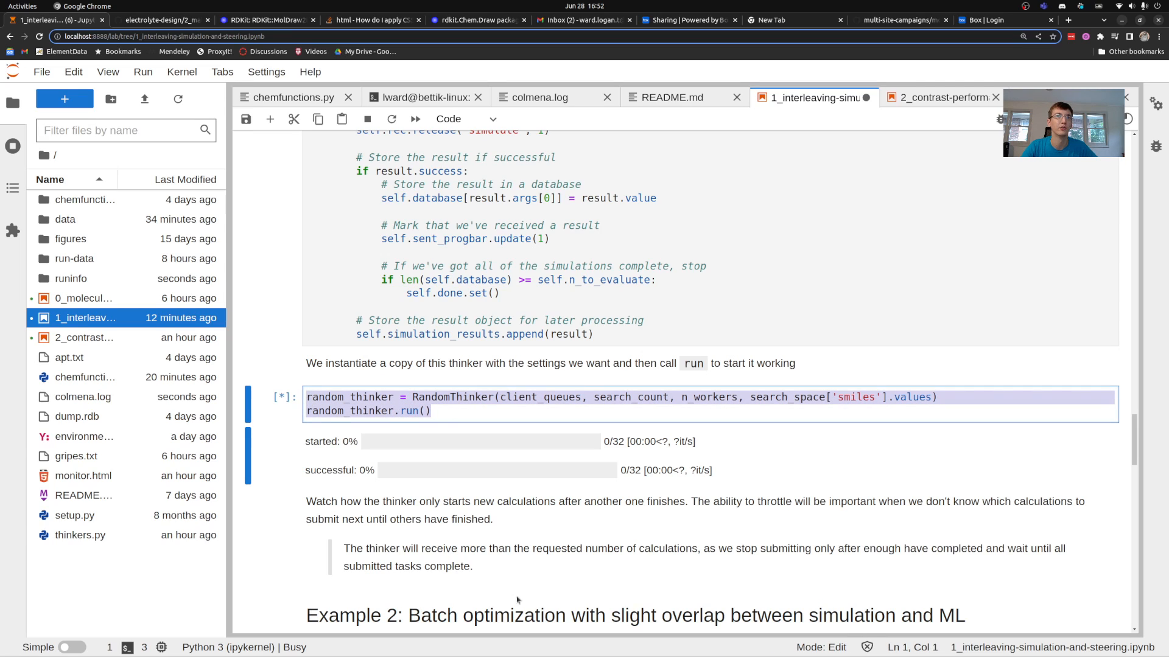
mouse_move(356, 468)
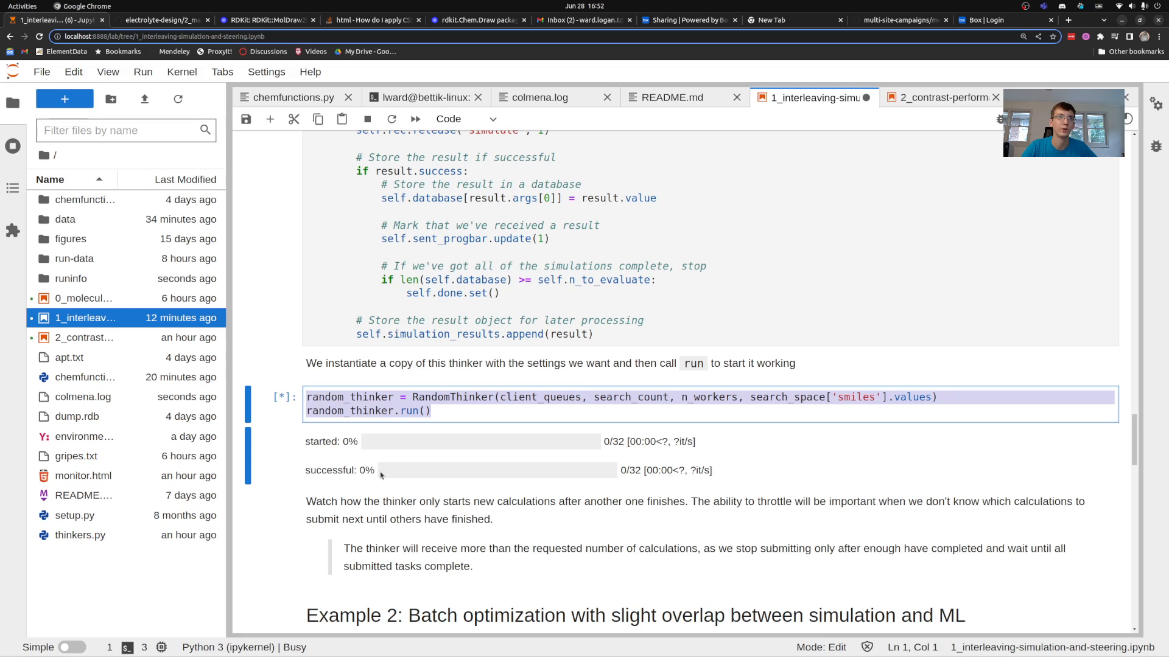
mouse_move(386, 468)
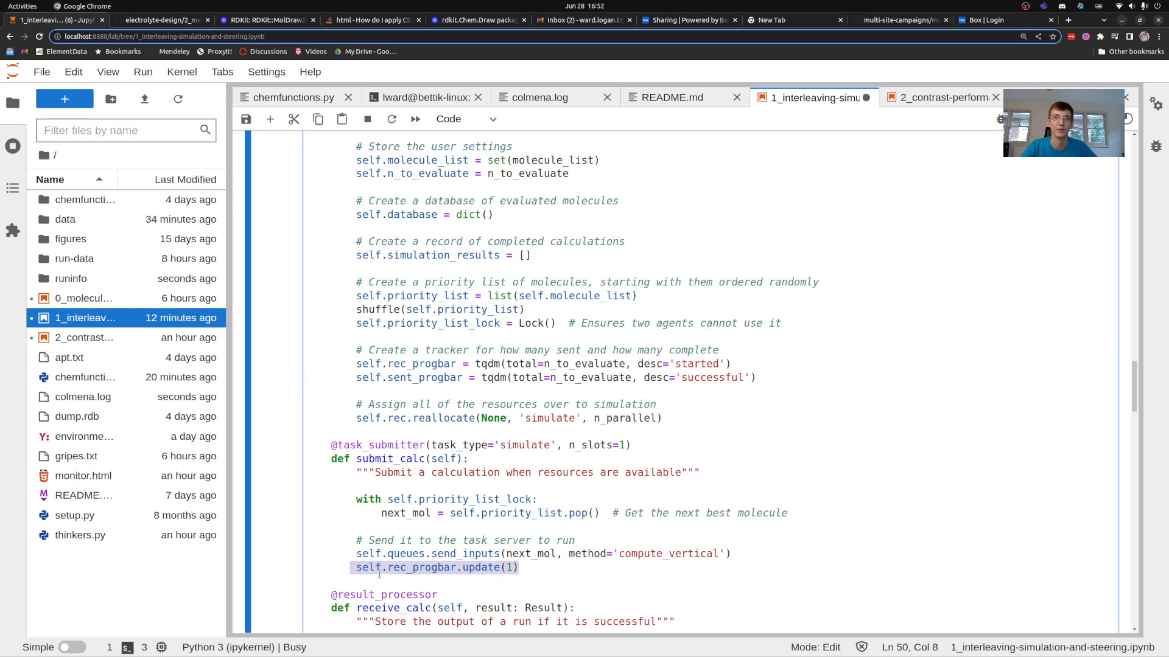
- Scroll past the RandomThinker progress bars to the Example 2 batch optimization heading
scroll("down", 3)
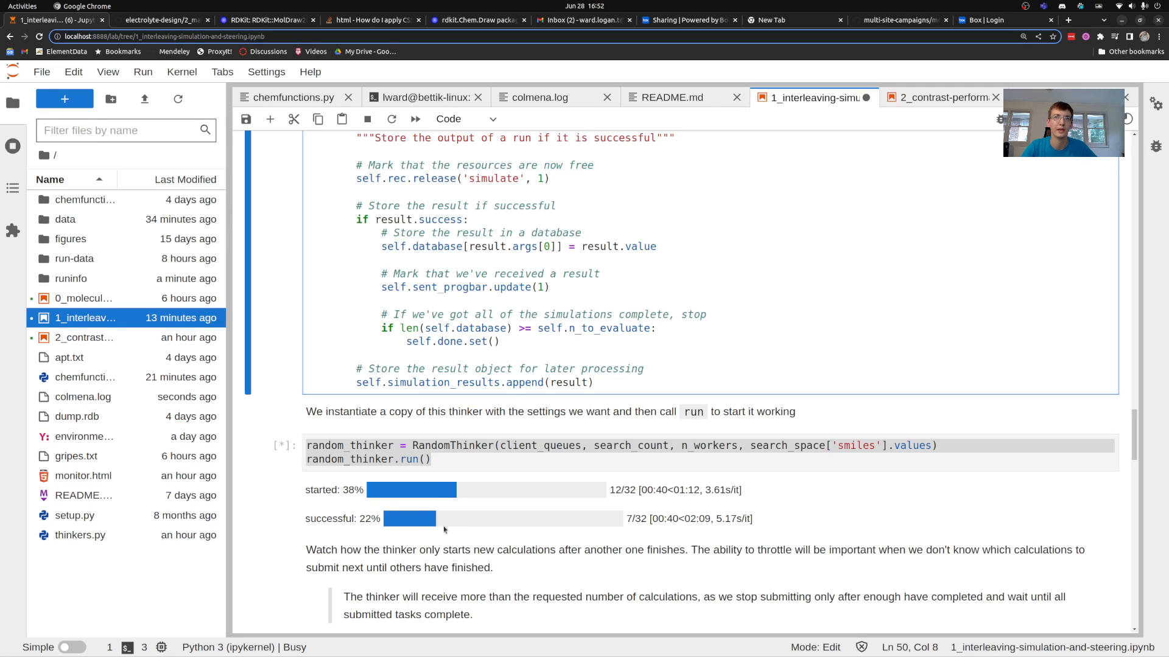
mouse_move(457, 491)
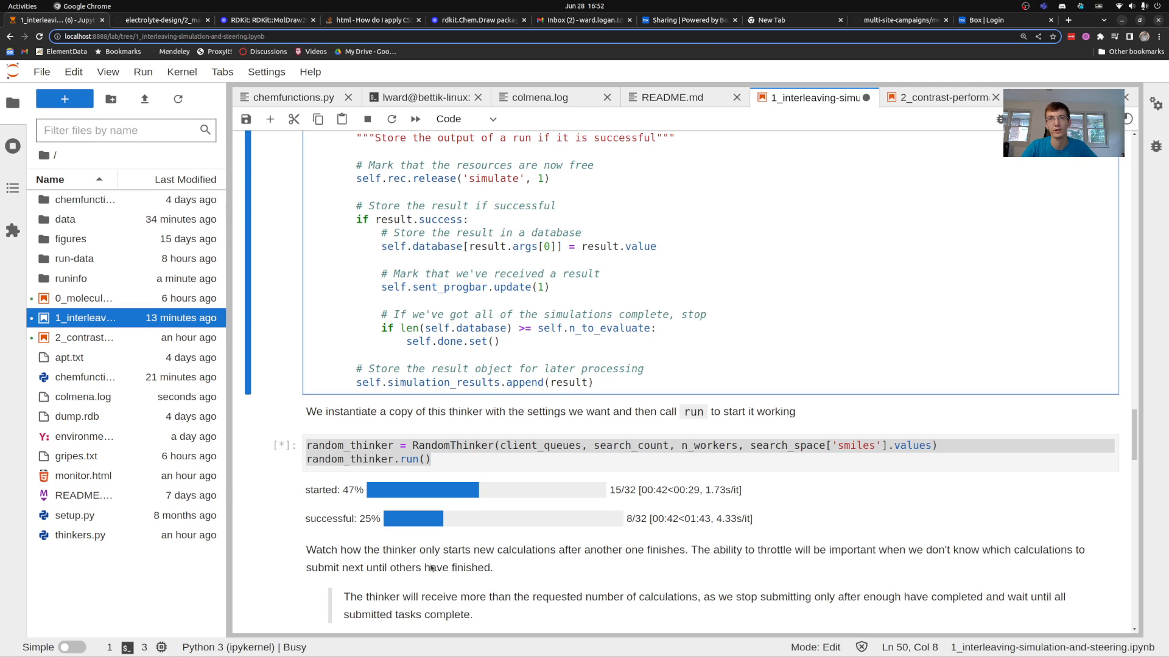
scroll("down", 3)
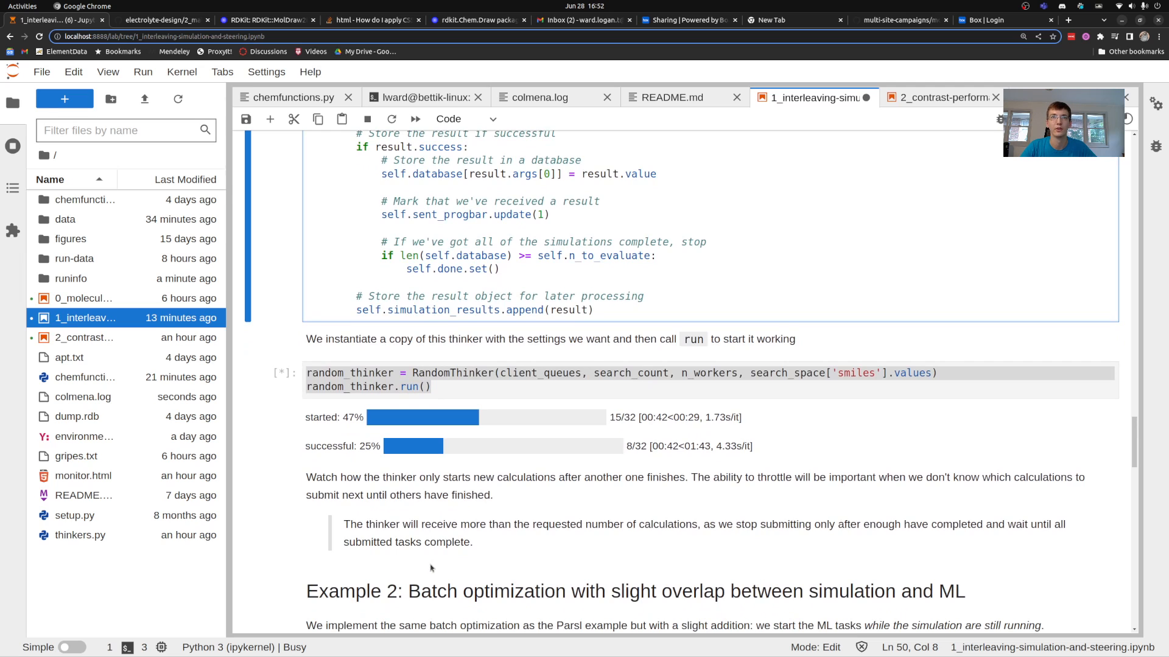
scroll("down", 3)
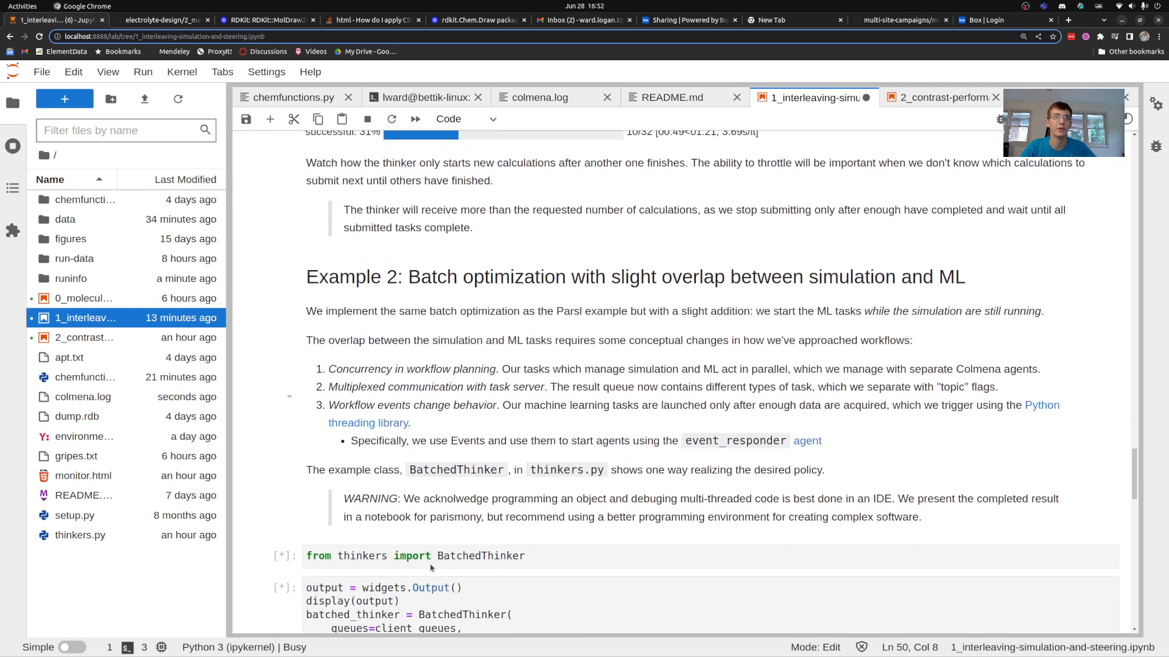
- Return to the interleaving notebook and highlight dashboard=output in the BatchedThinker setup cell
scroll("down", 3)
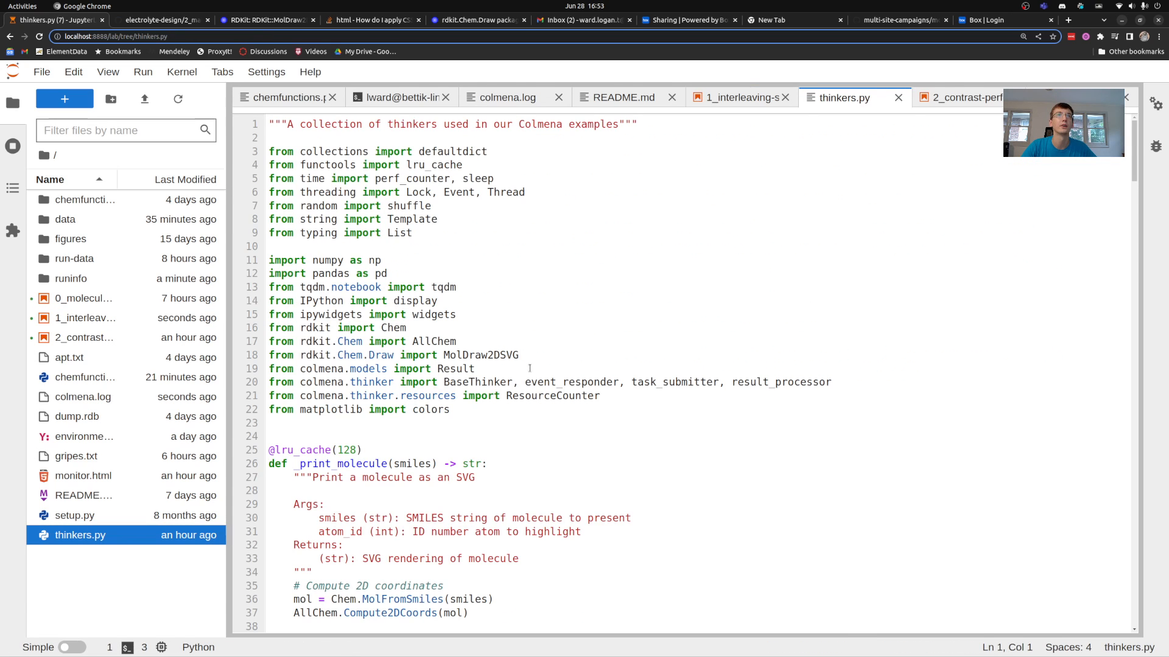
left_click(735, 98)
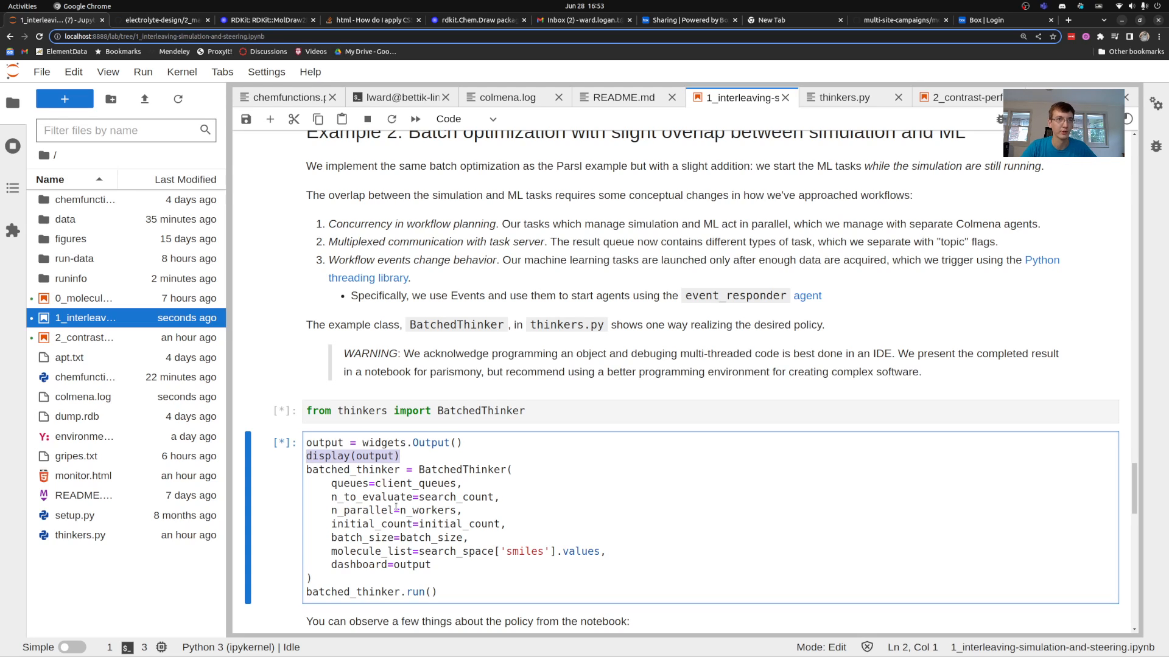
scroll("down", 3)
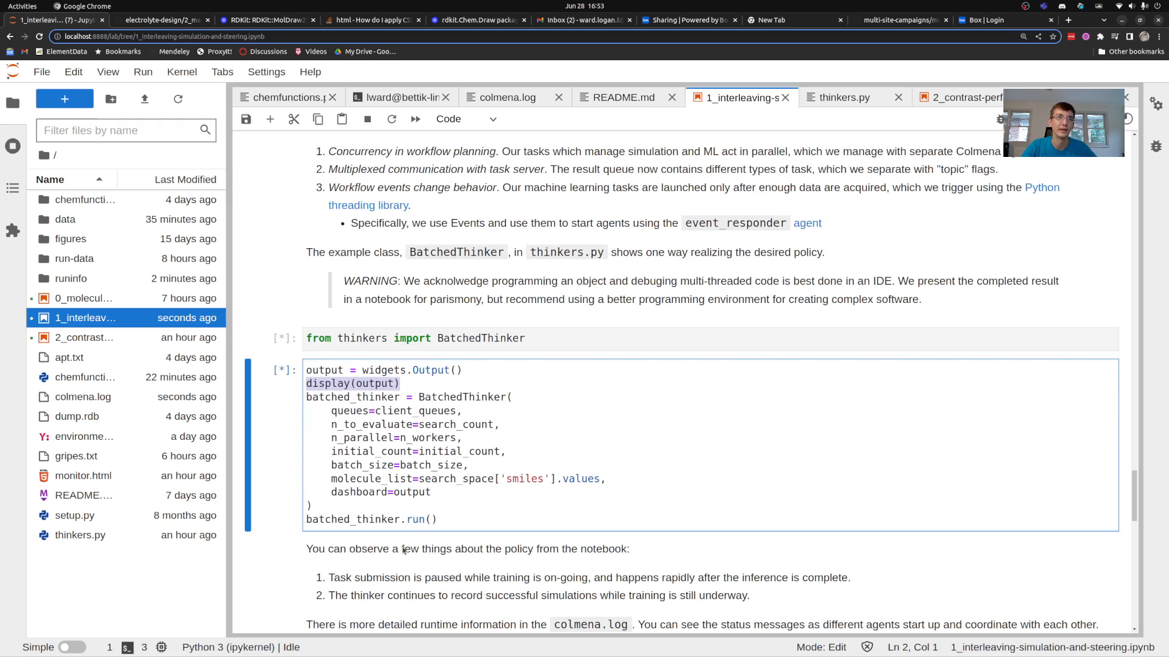
mouse_move(401, 654)
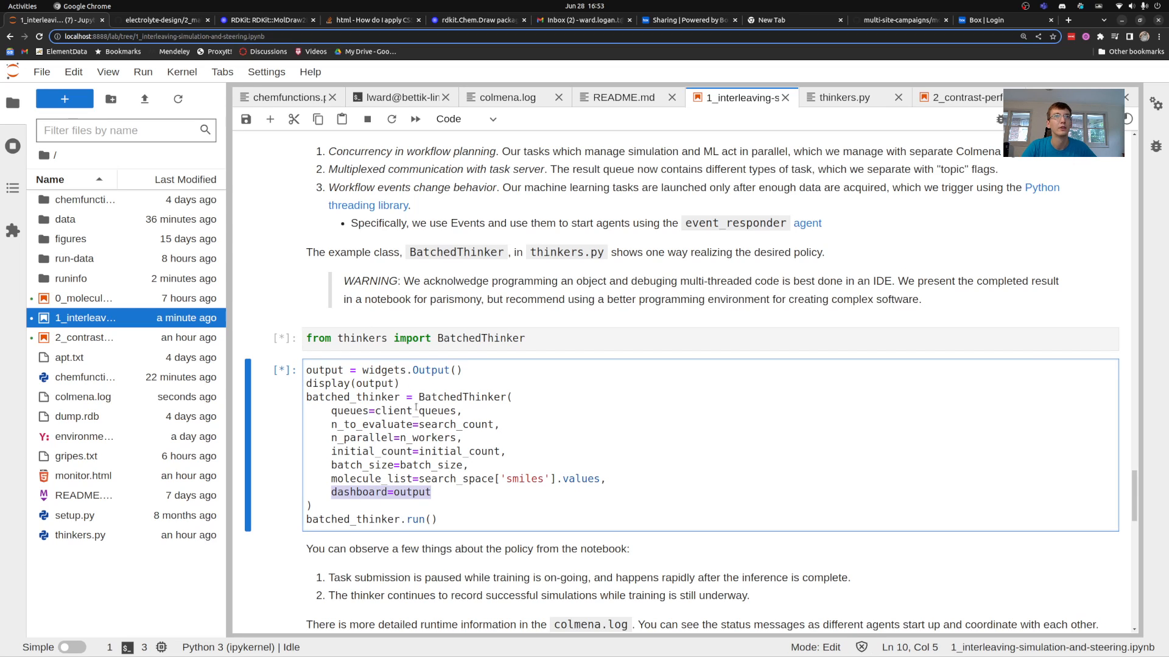
left_click_drag(418, 396, 312, 505)
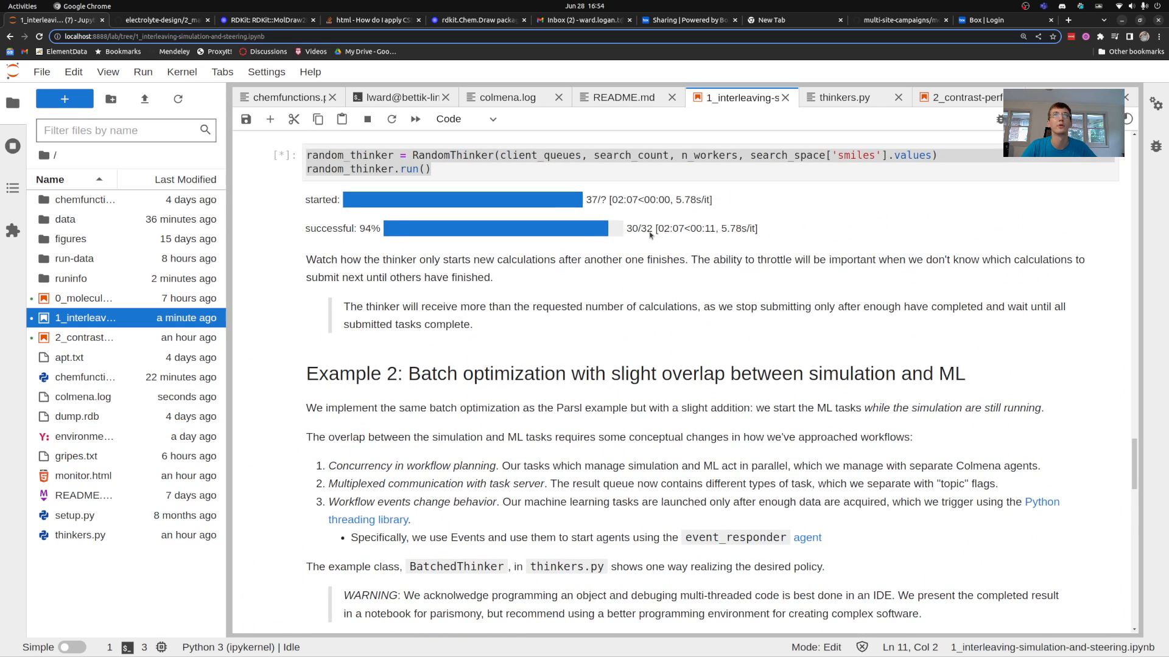
scroll("down", 3)
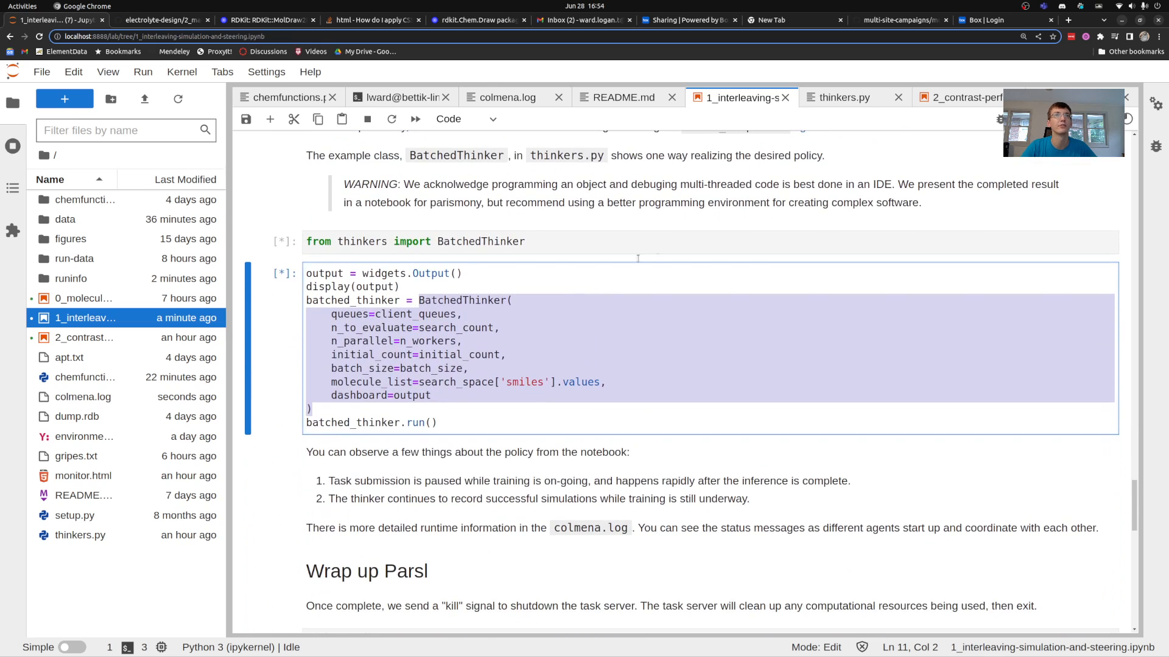
- Switch to thinkers.py and read down through BatchedThinker to its dashboard update method
left_click(843, 96)
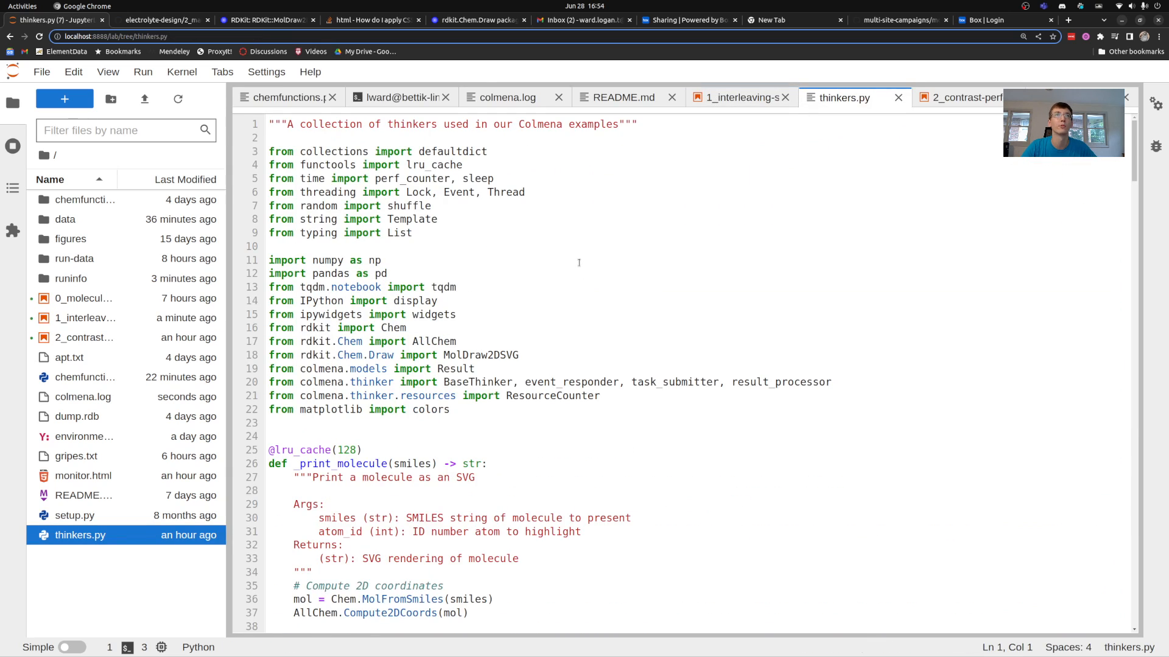
scroll("down", 3)
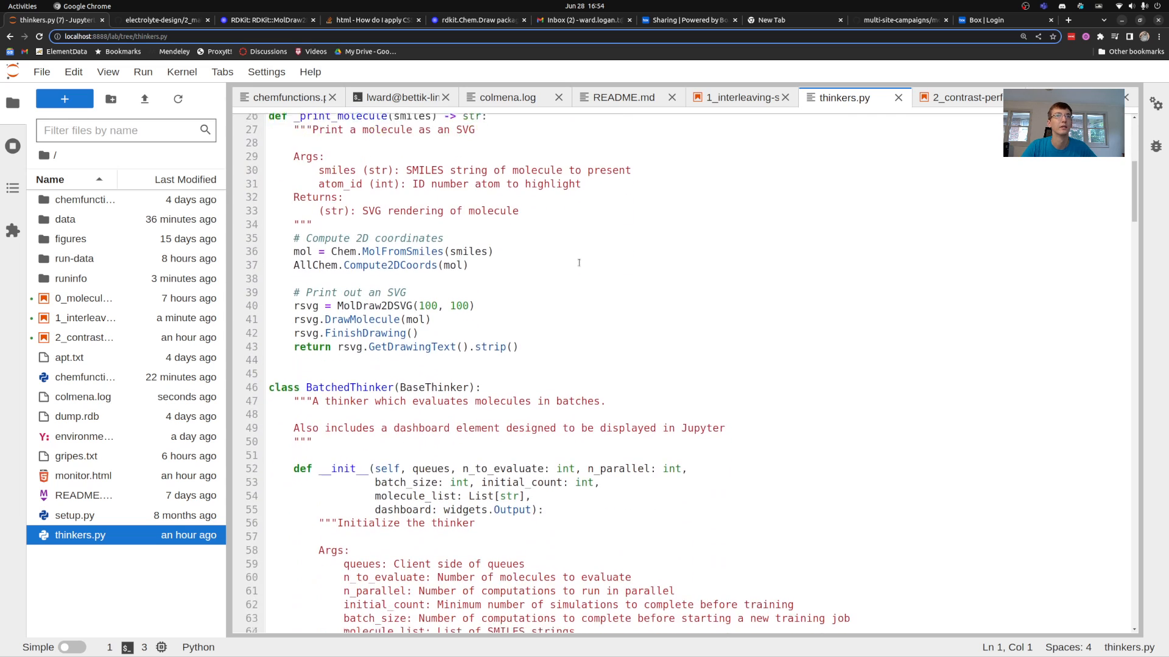
scroll("down", 3)
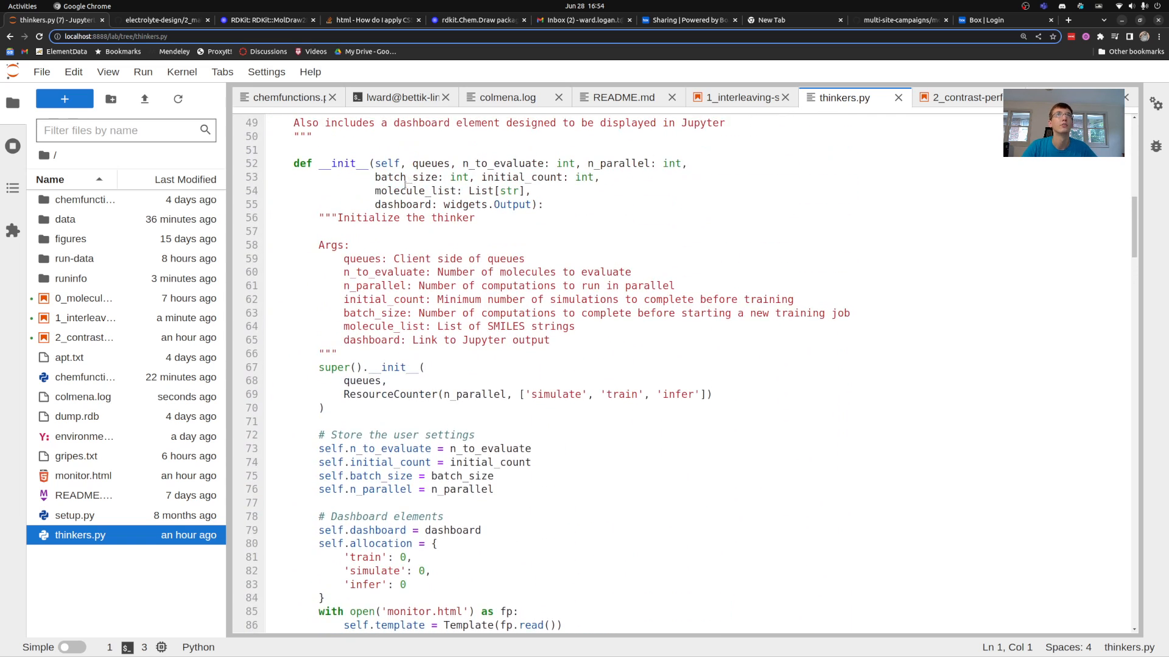
scroll("down", 3)
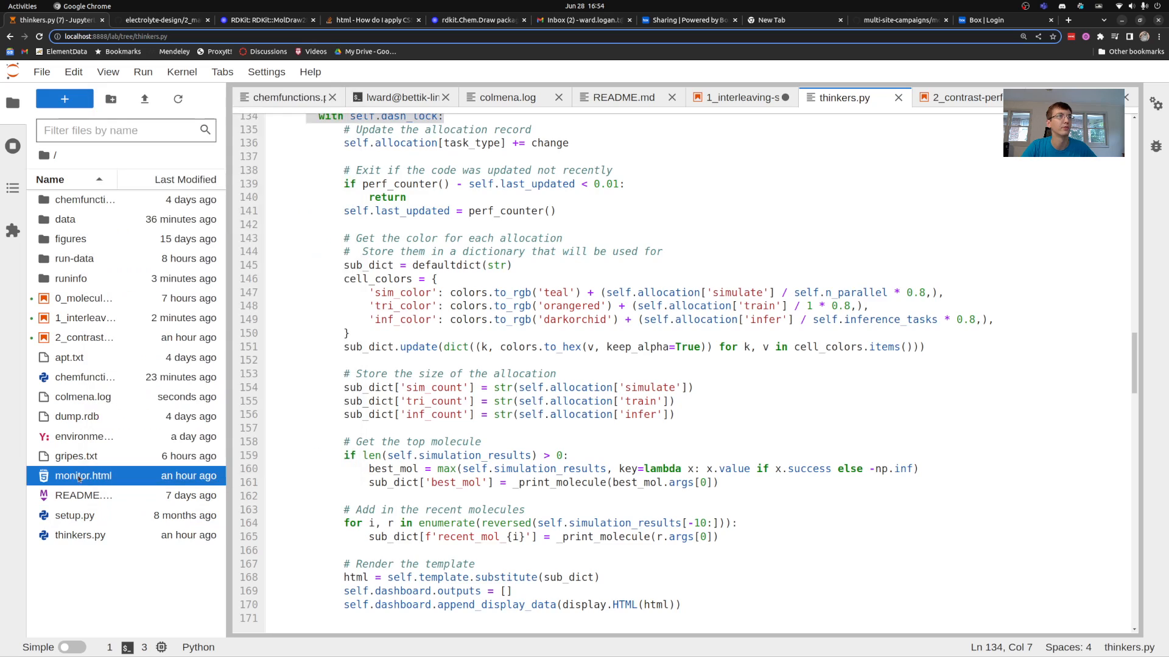
double_click(83, 475)
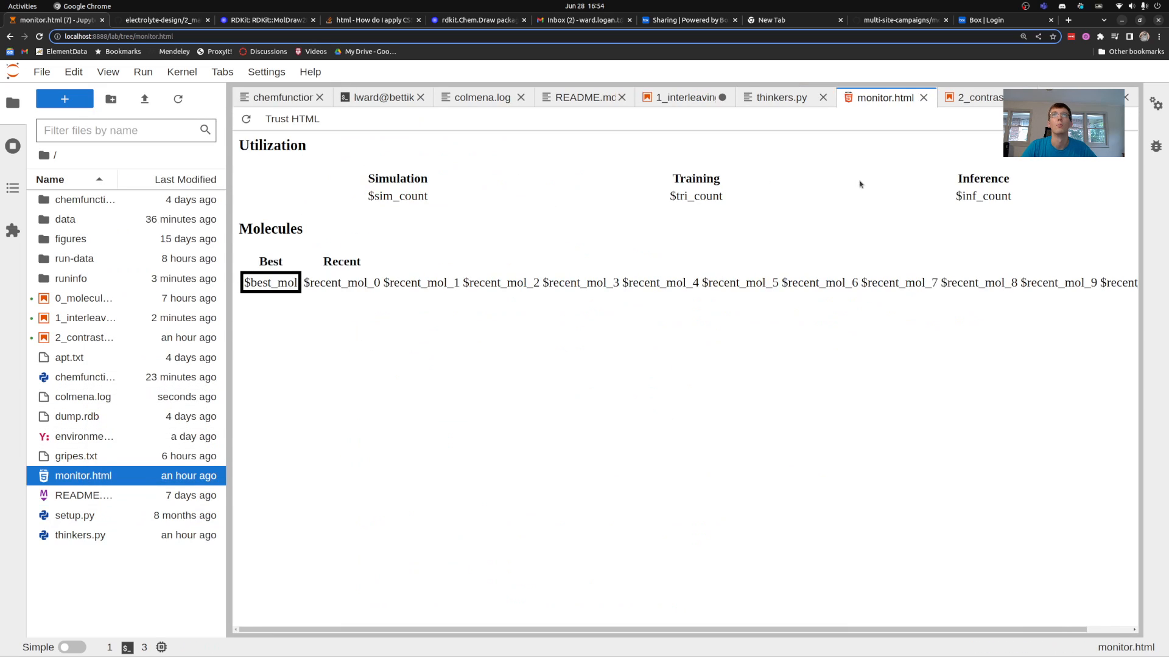
right_click(83, 476)
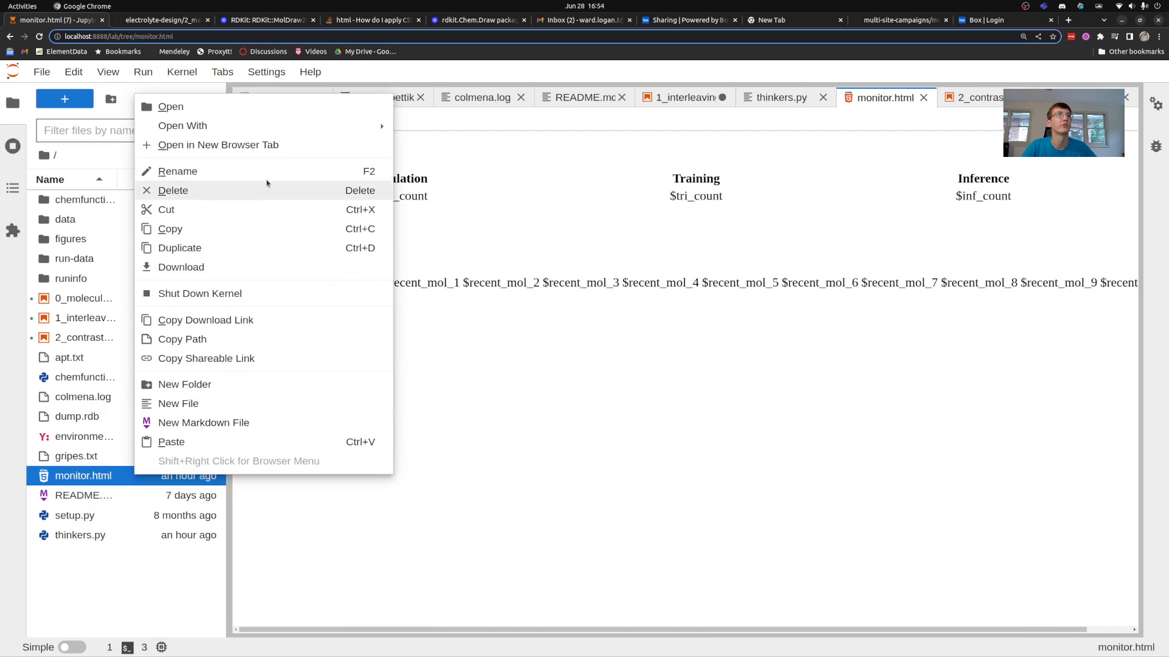
mouse_move(183, 126)
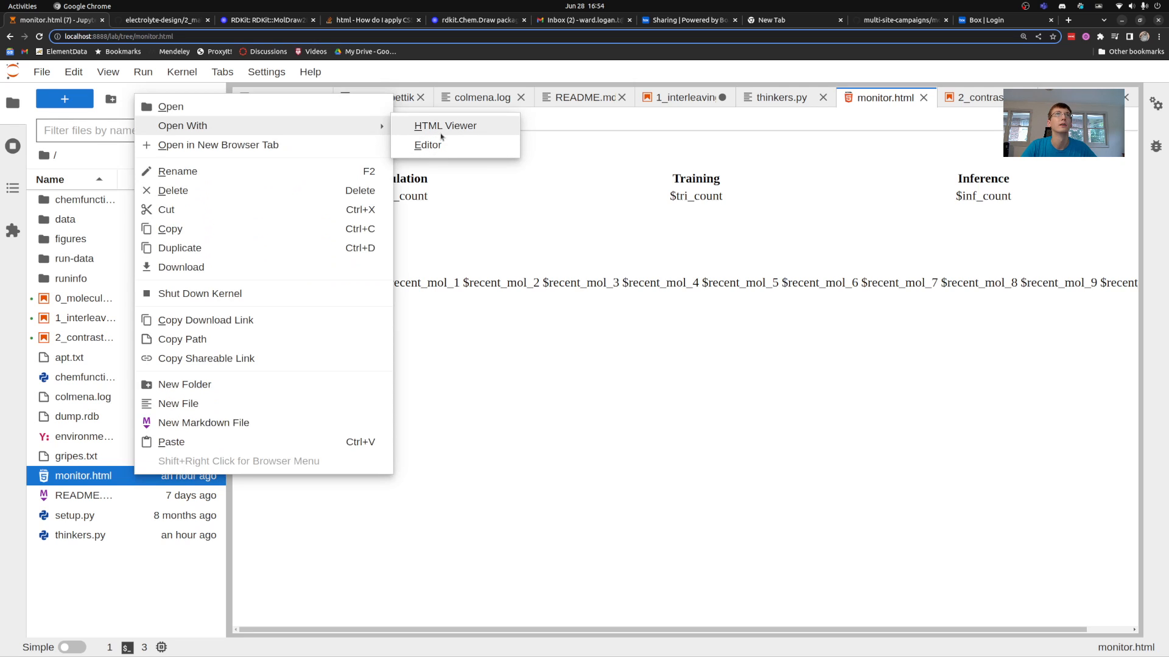
left_click(427, 145)
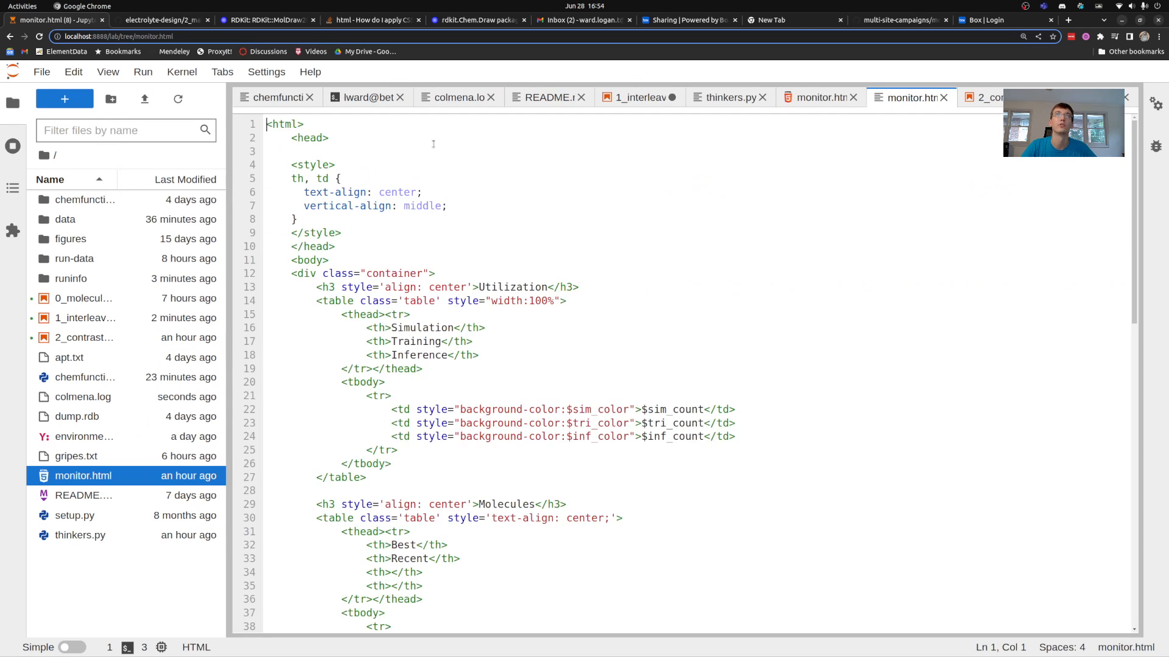
scroll("down", 3)
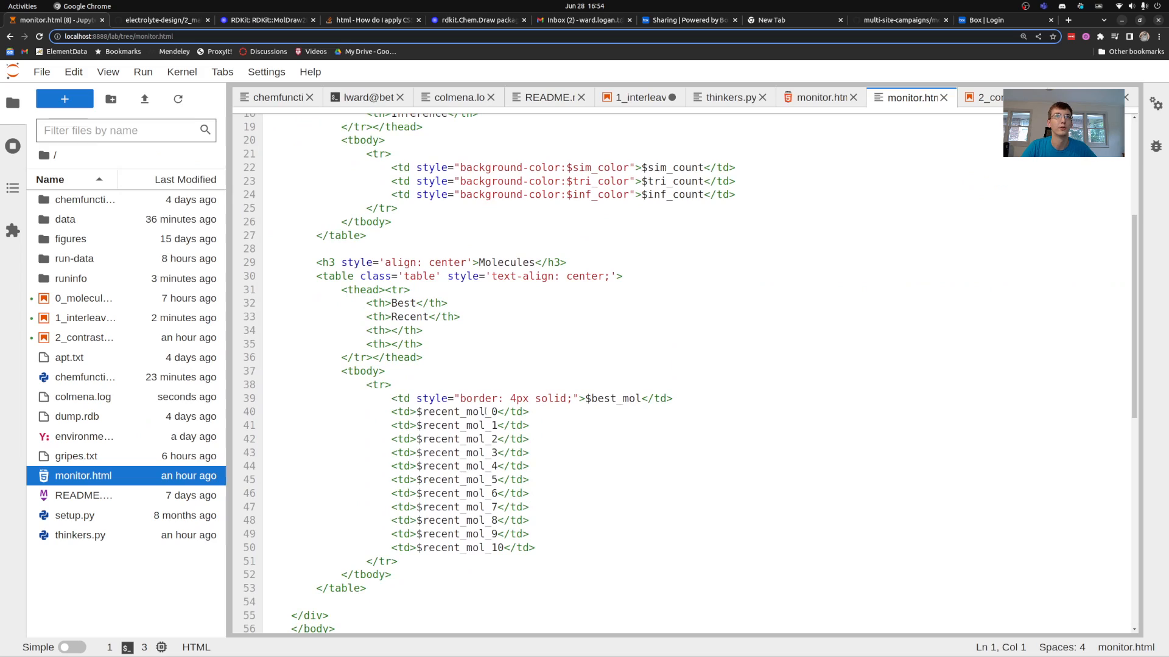
double_click(458, 412)
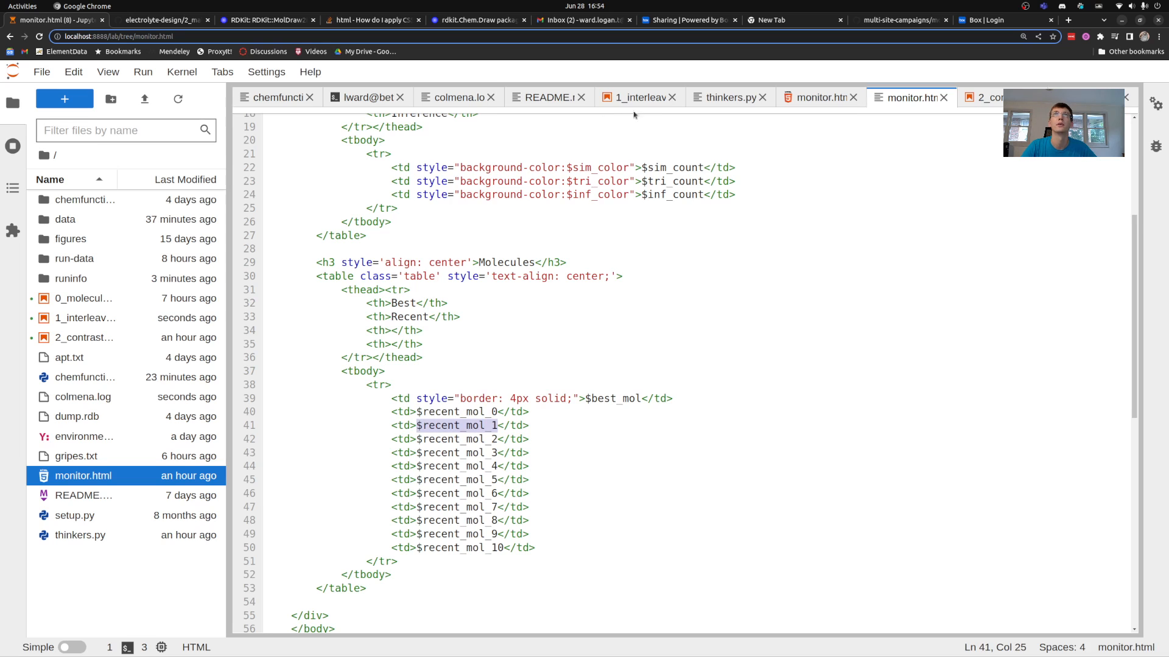
- Compare the notebook's live dashboard with the rendered monitor.html page, then bring up thinkers.py
left_click(635, 97)
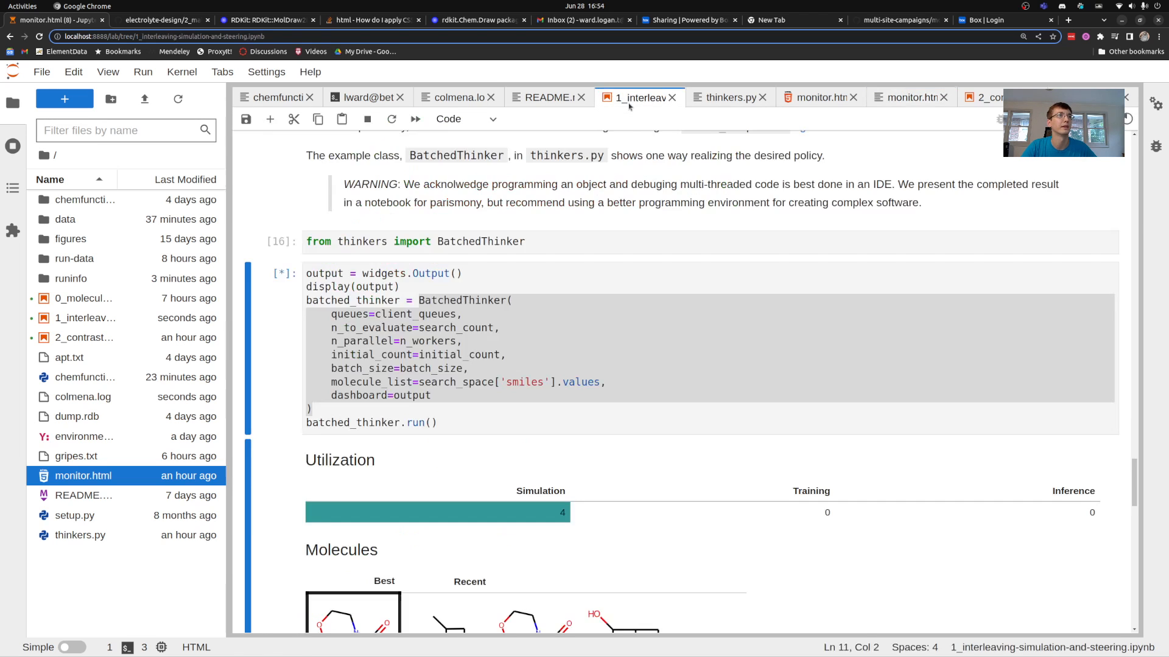
scroll("down", 3)
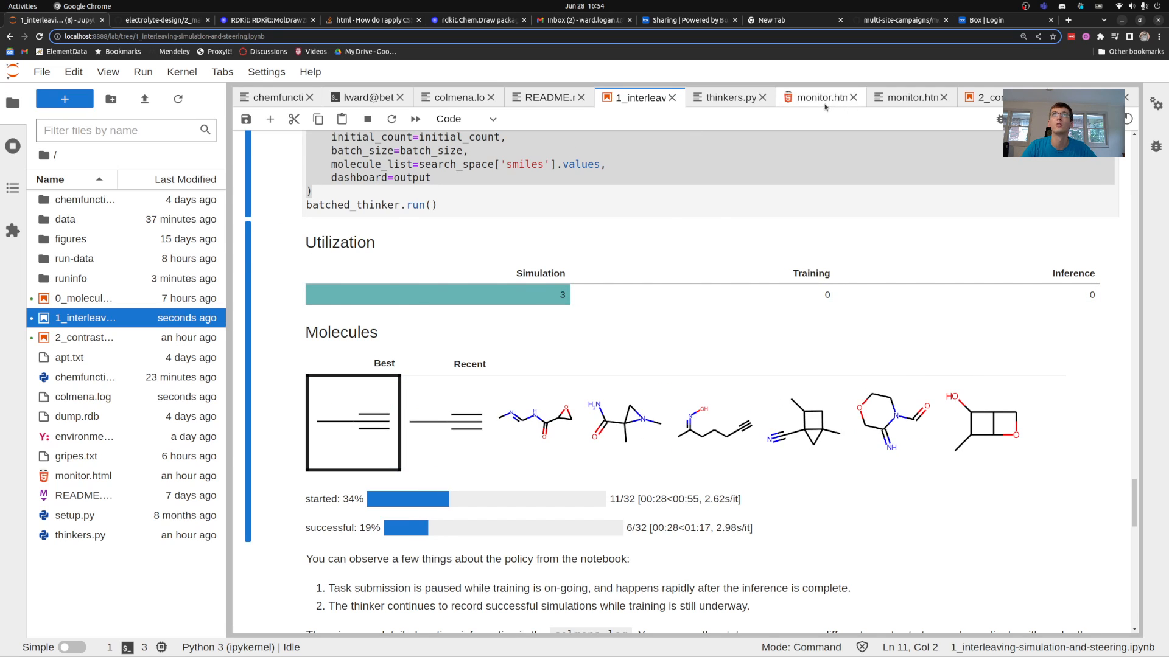
left_click(814, 97)
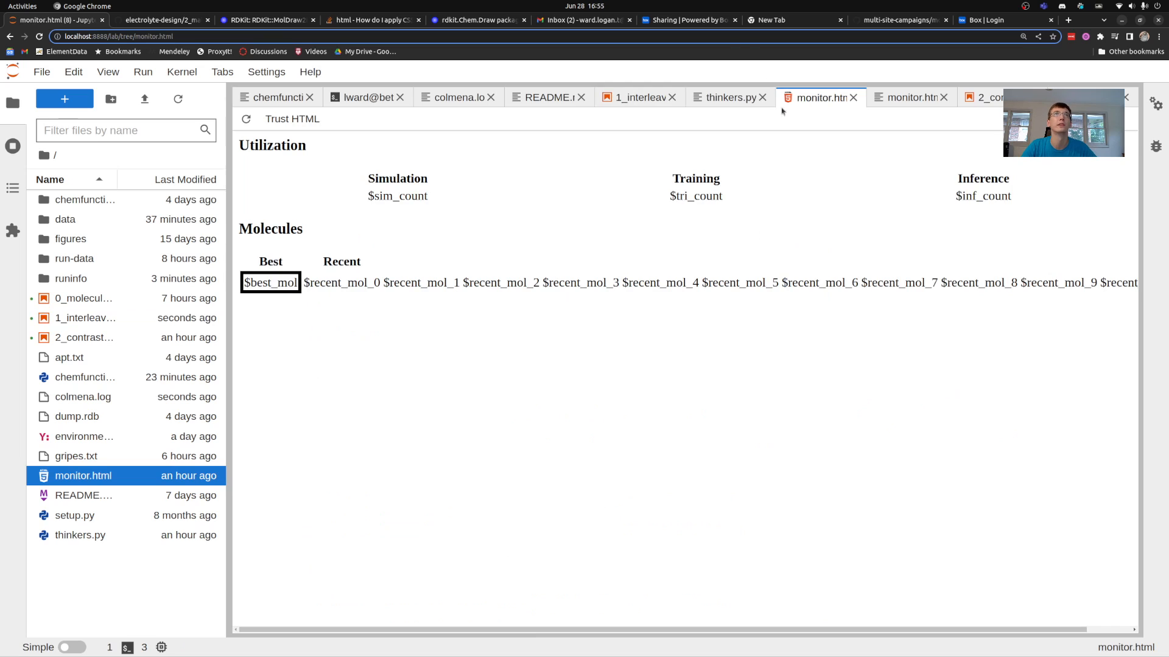
left_click(632, 97)
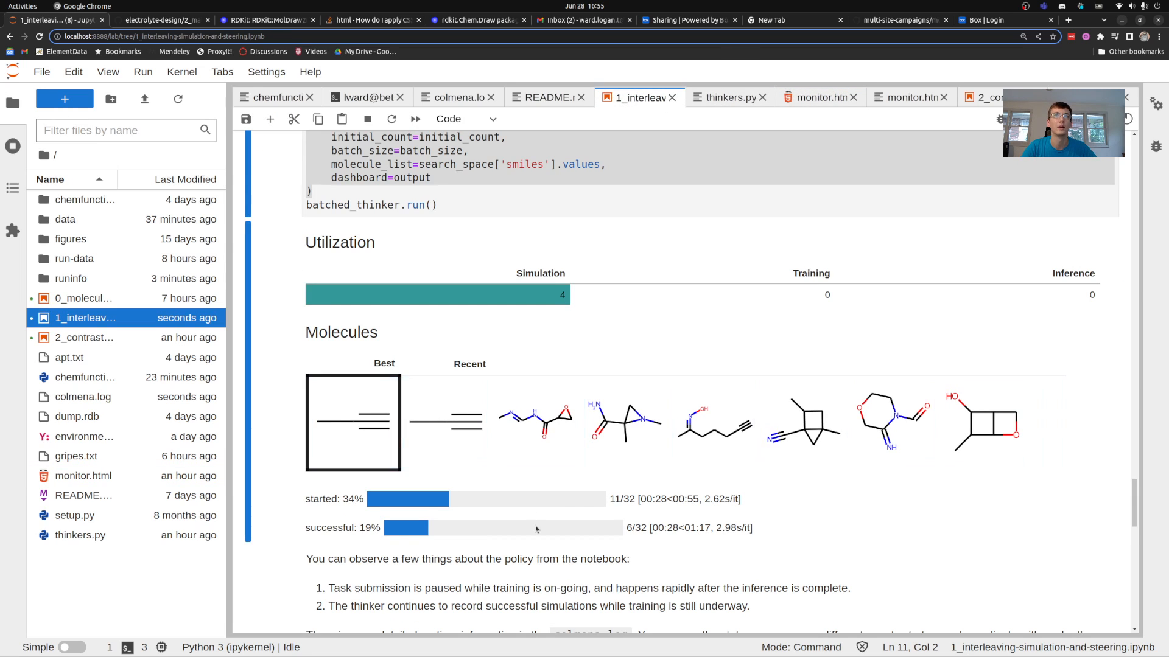
mouse_move(517, 524)
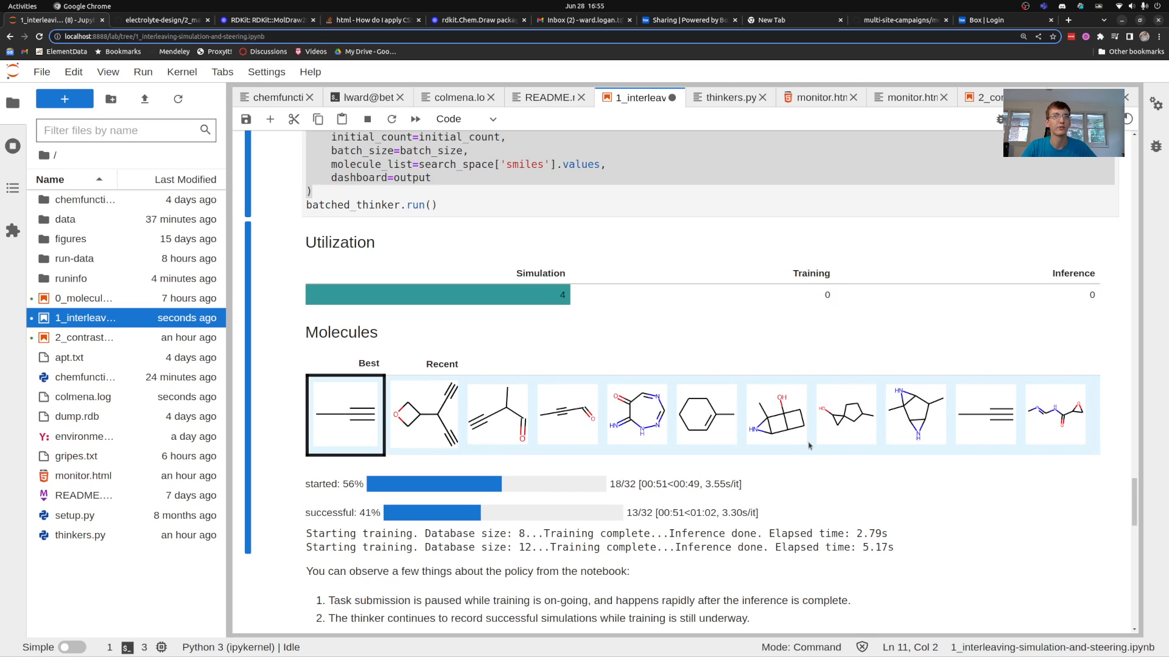
left_click(727, 97)
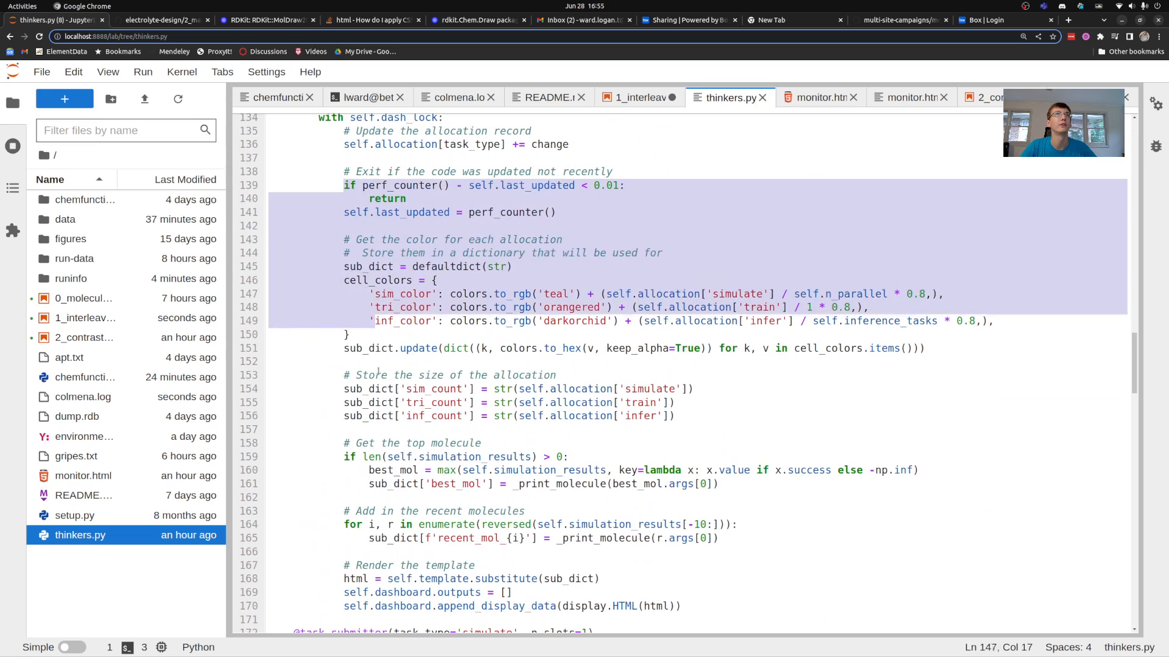
- Highlight the recent-molecules code and 'dashboard' on line 170, then return to the notebook
left_click(717, 538)
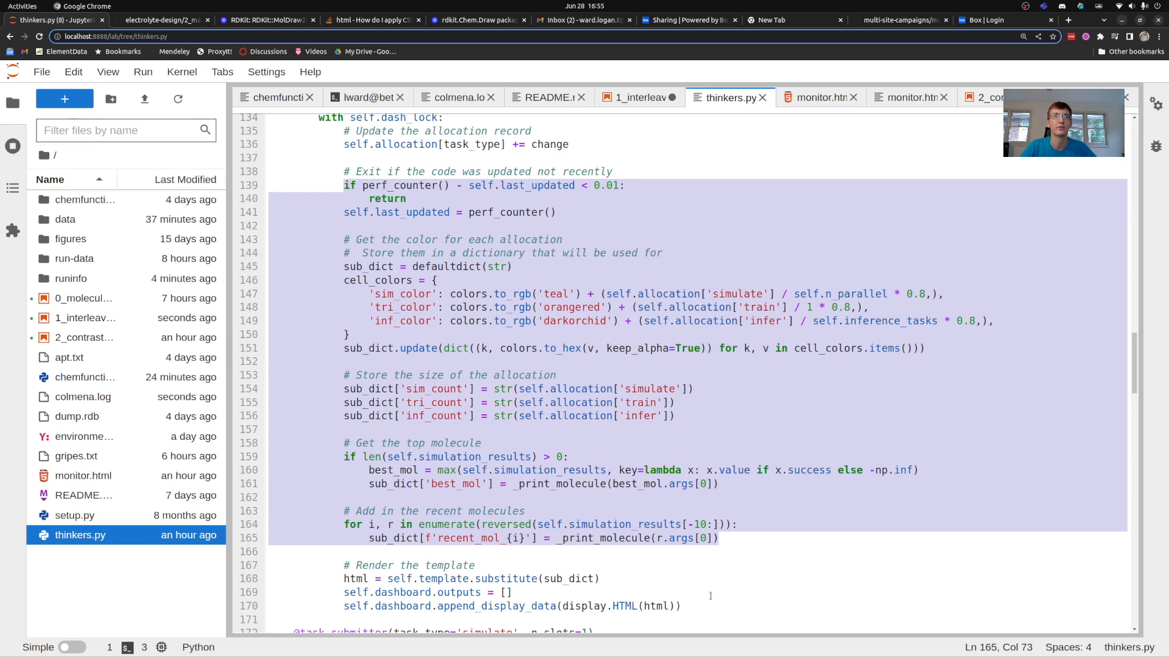
scroll("down", 3)
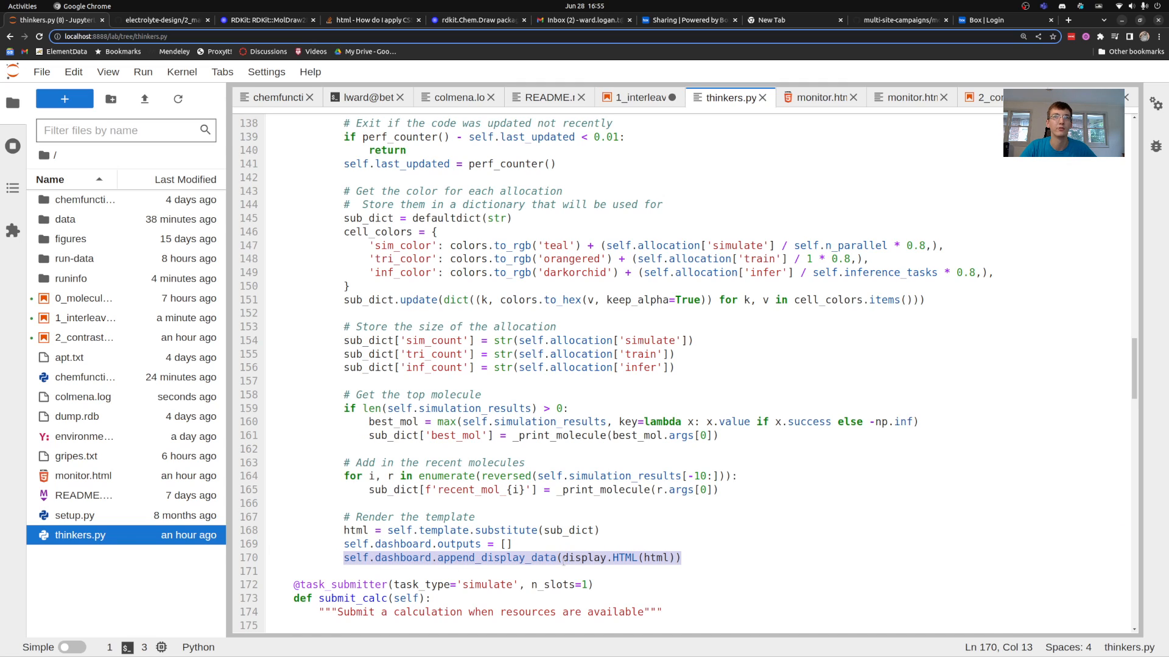
scroll("down", 3)
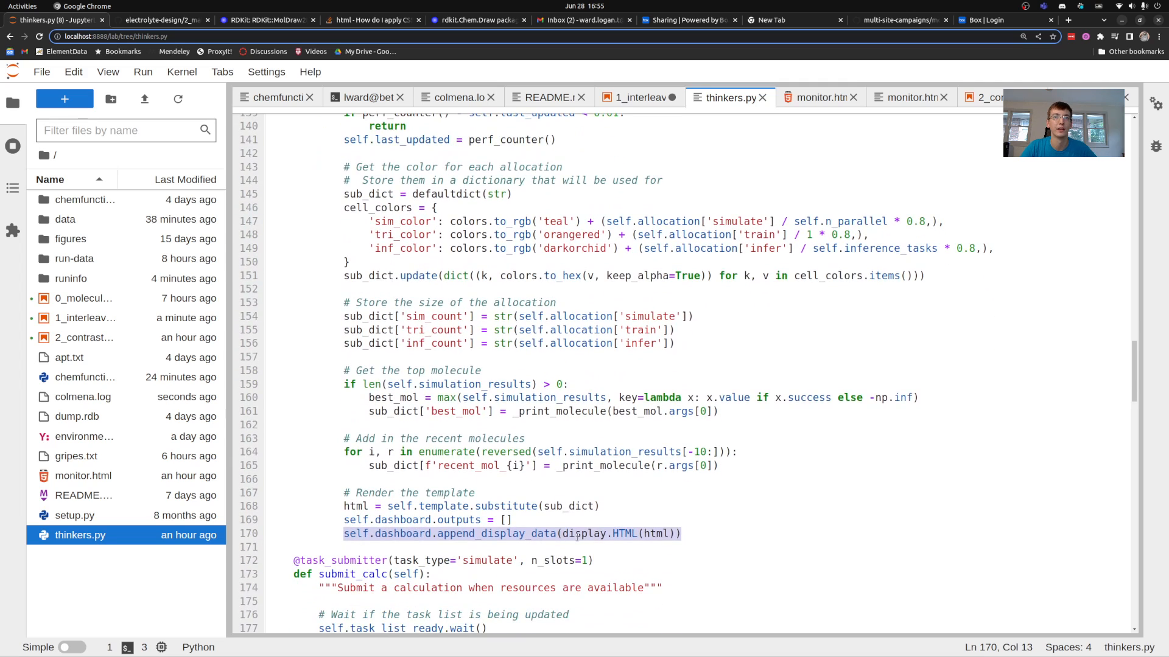
double_click(399, 534)
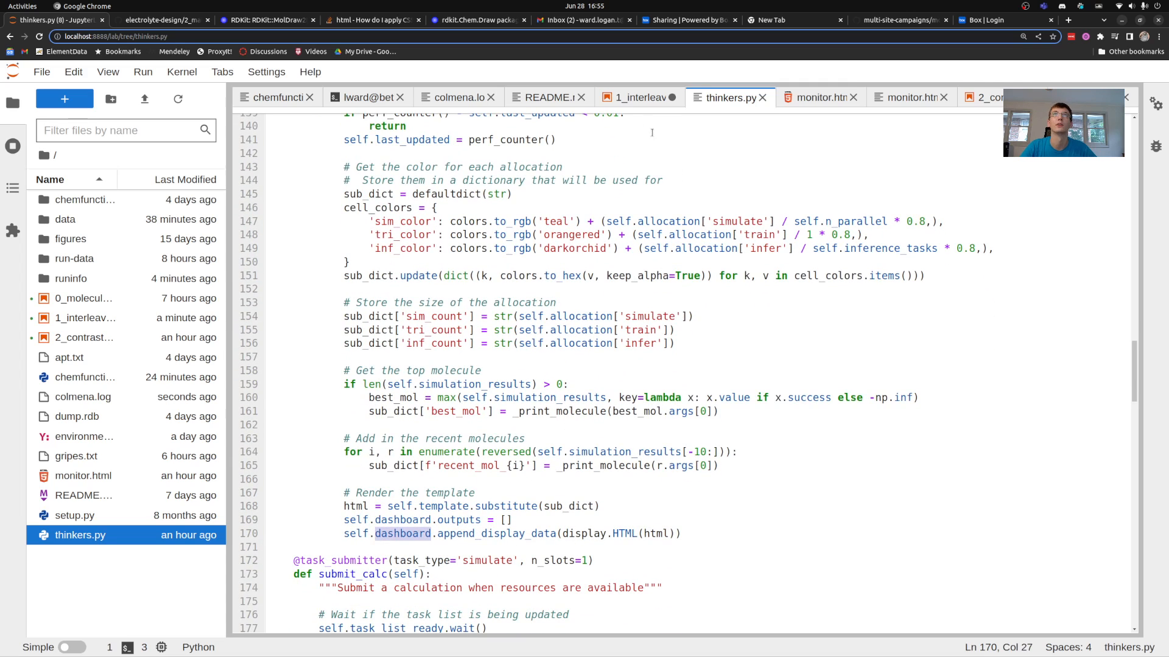
left_click(636, 97)
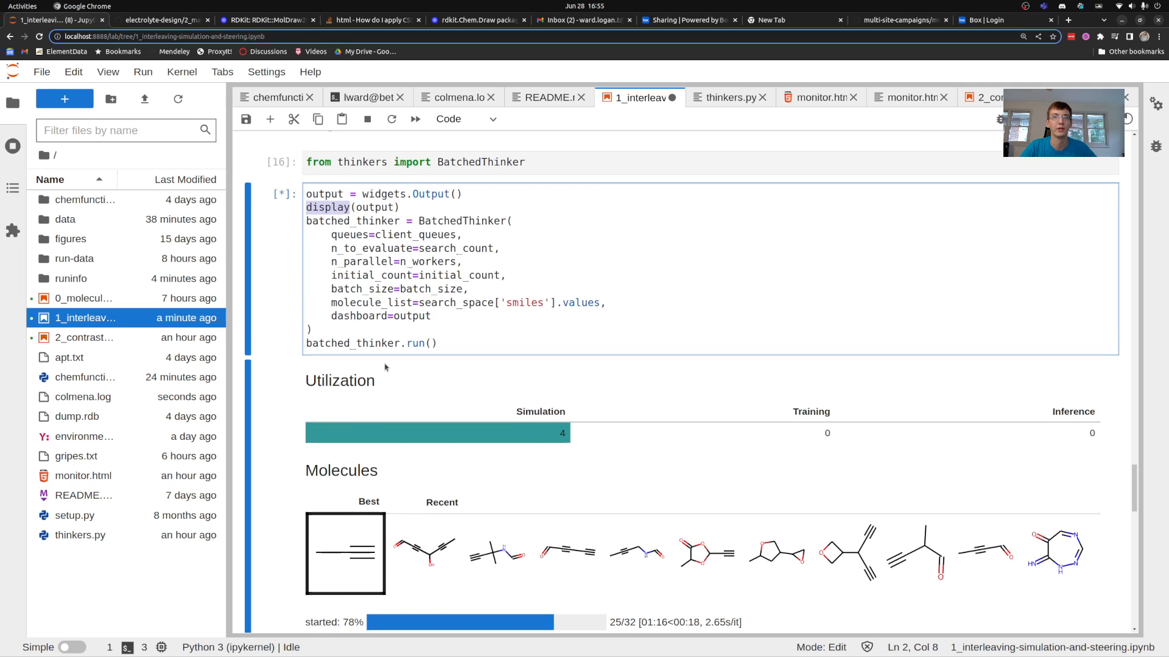
- Watch the live dashboard reach 28 of 32 successful, then switch to thinkers.py's top
scroll("down", 3)
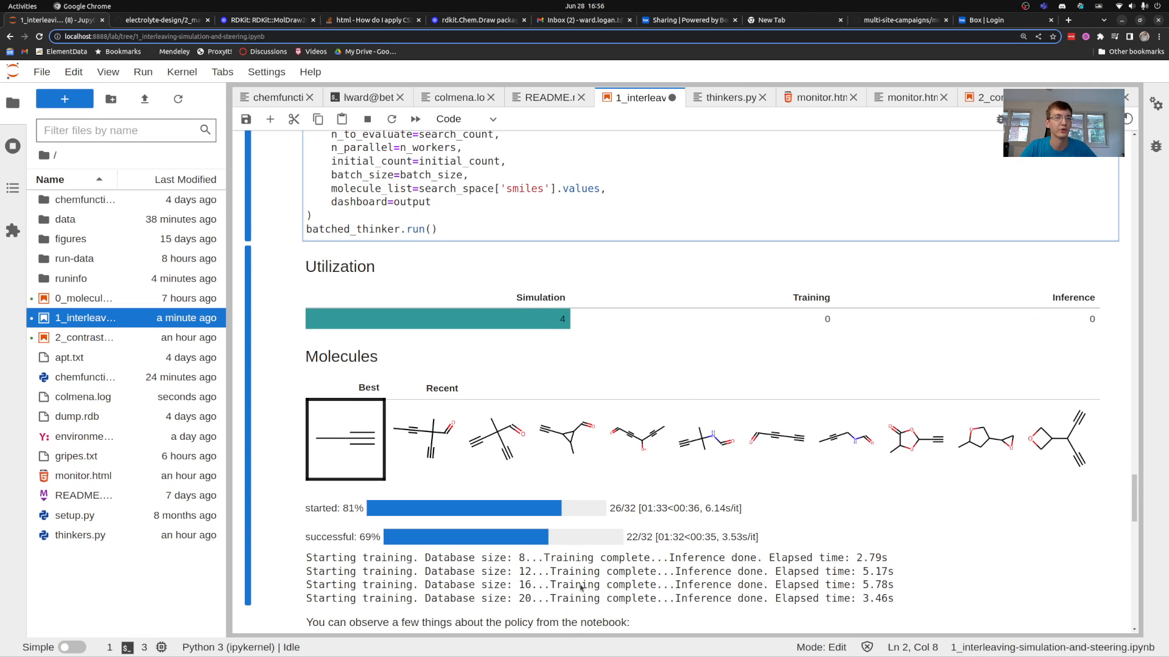
scroll("down", 3)
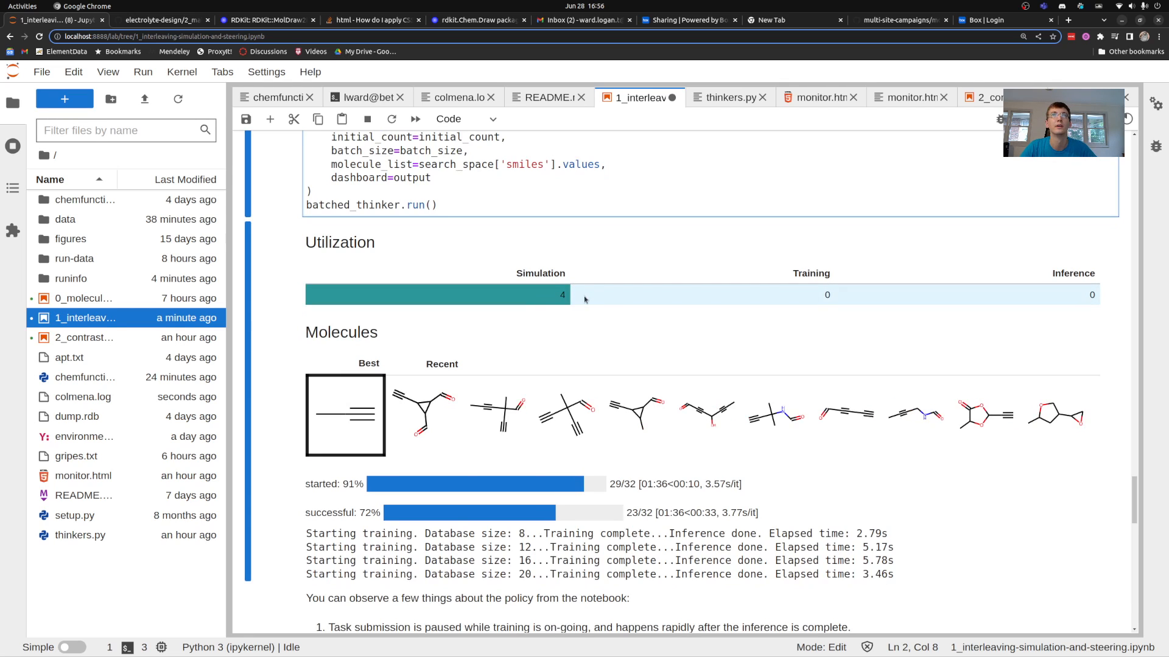
mouse_move(531, 298)
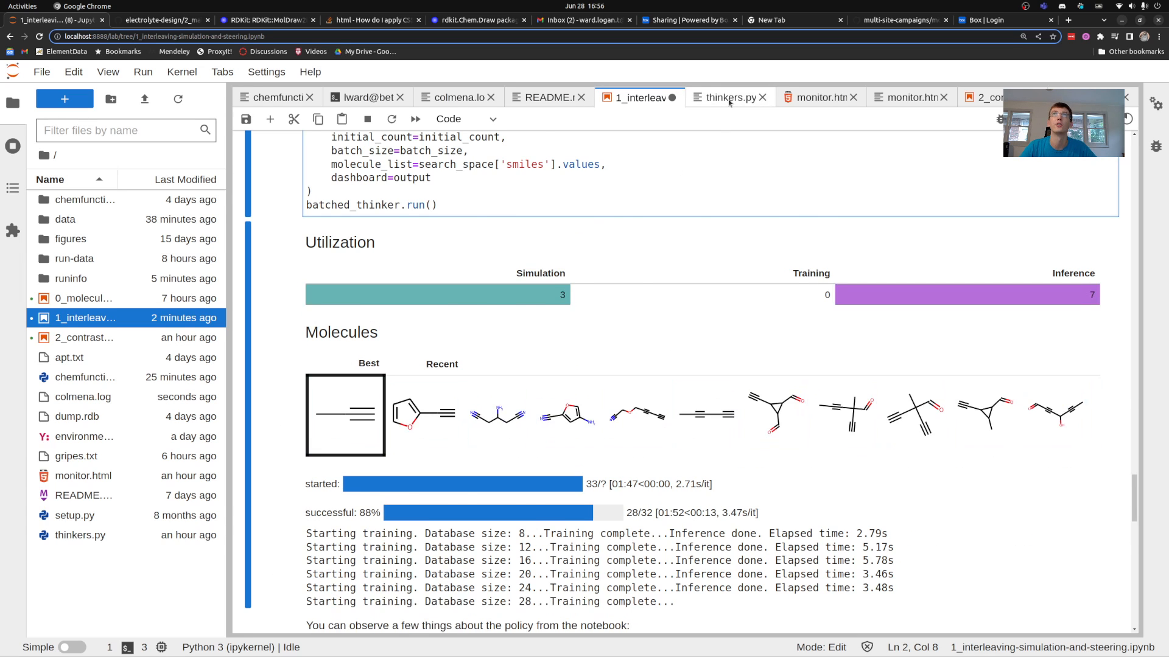
left_click(725, 97)
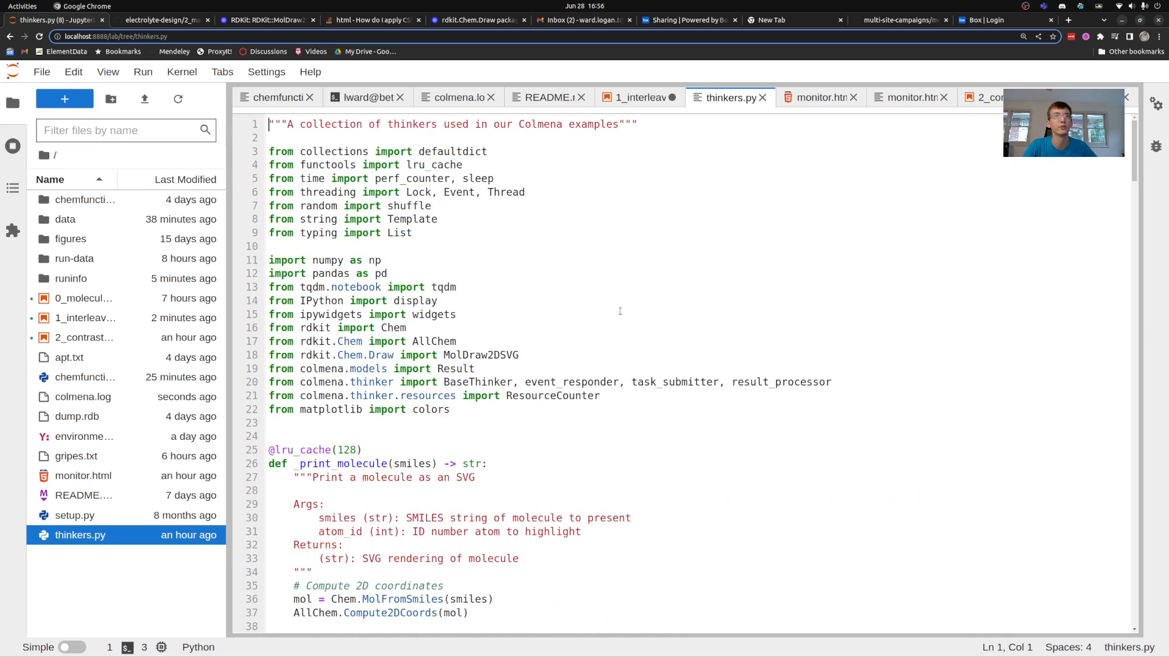
- Highlight _print_molecule's caching decorator, check the finished run, then view colmena.log's shutdown messages
scroll("down", 3)
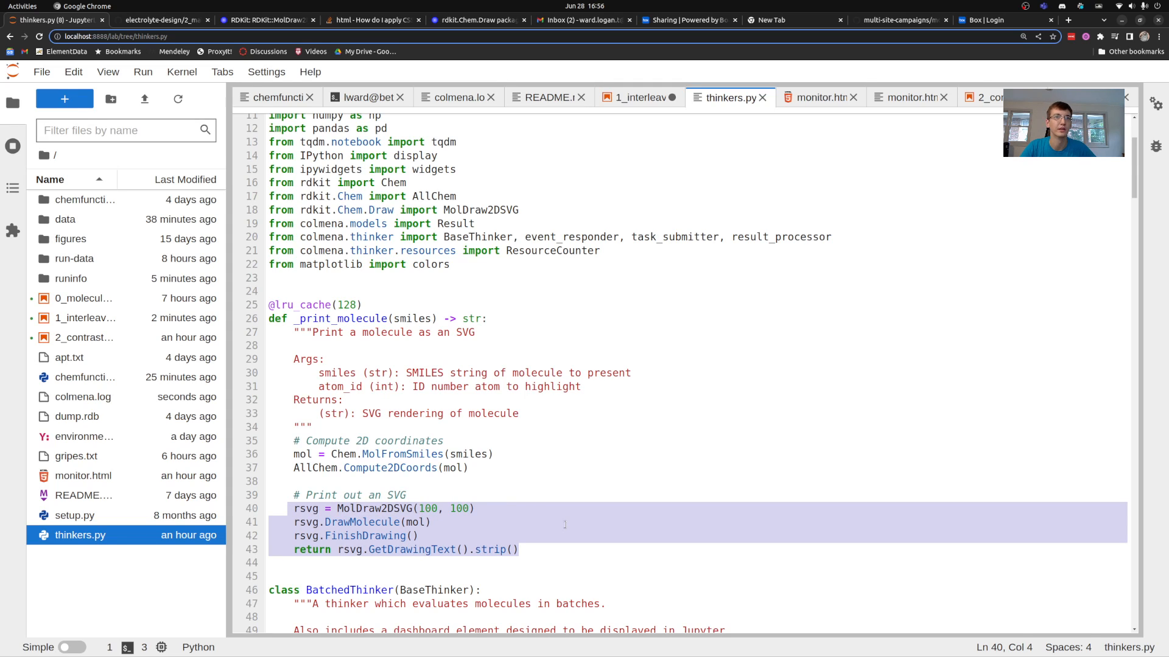
left_click(313, 304)
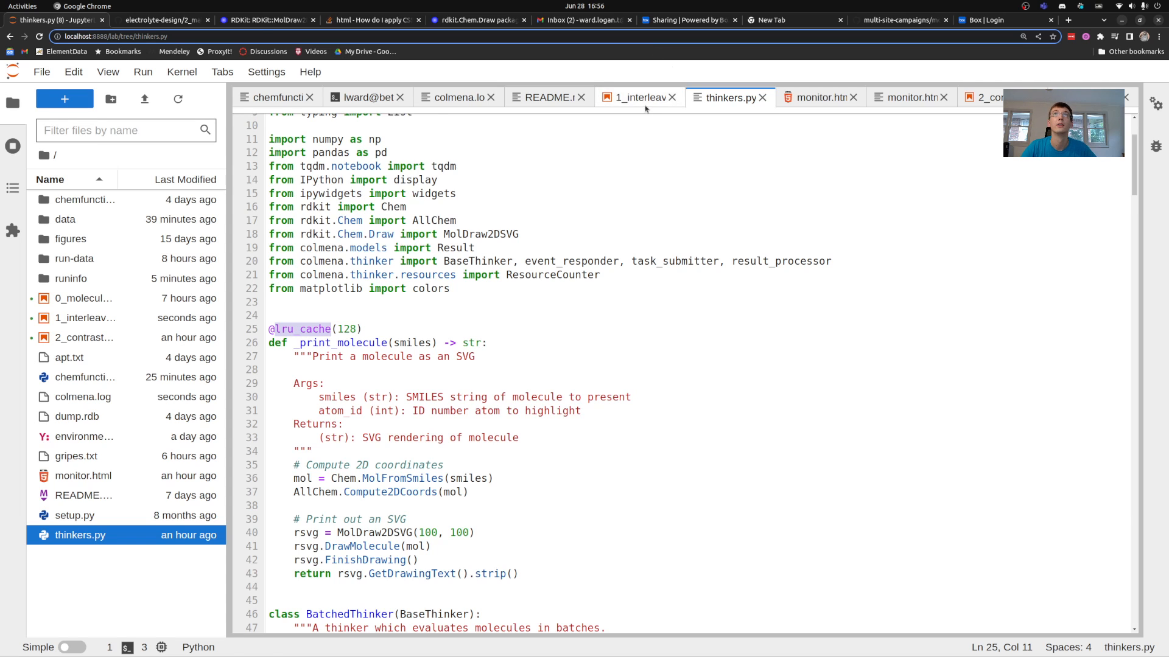
left_click(635, 97)
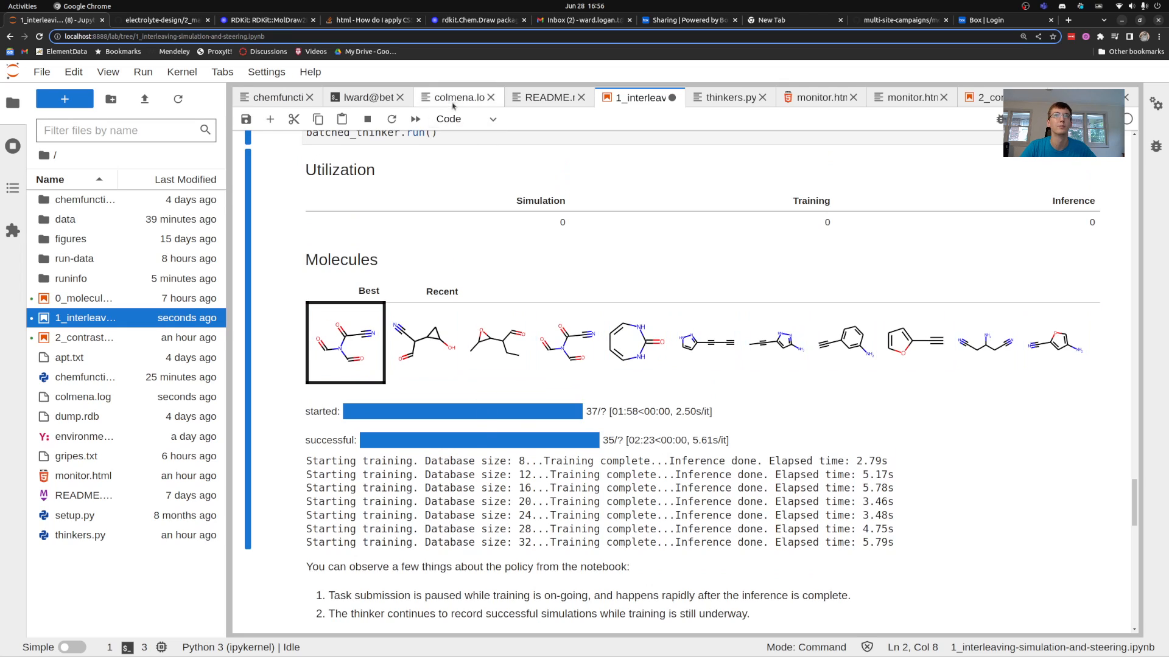
left_click(456, 96)
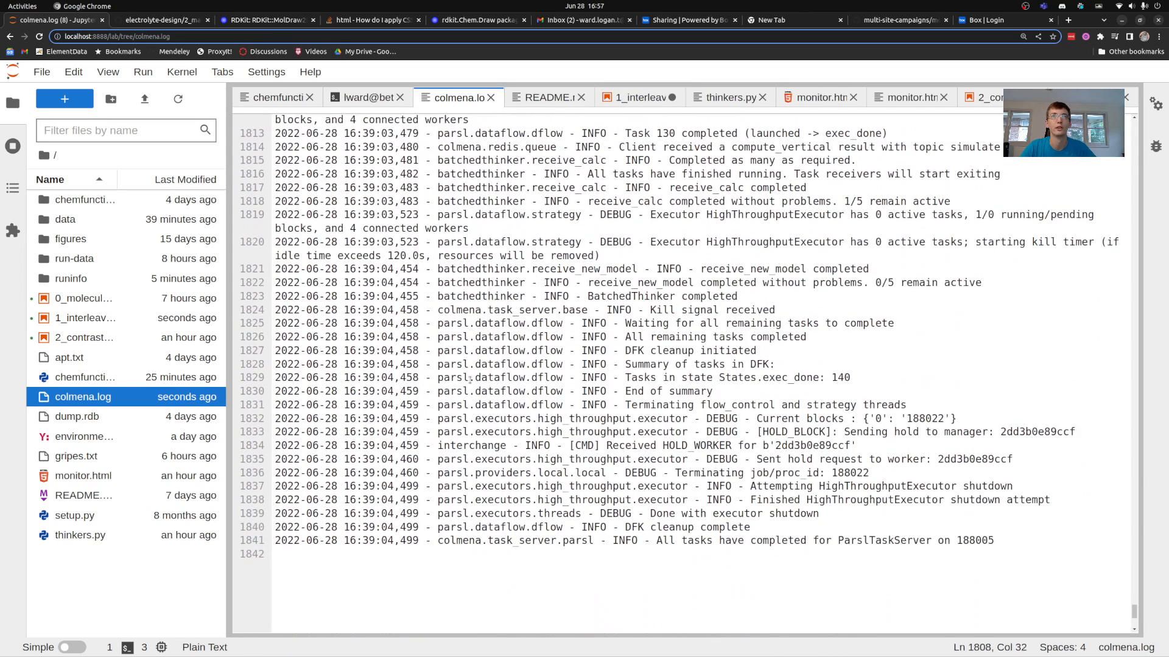